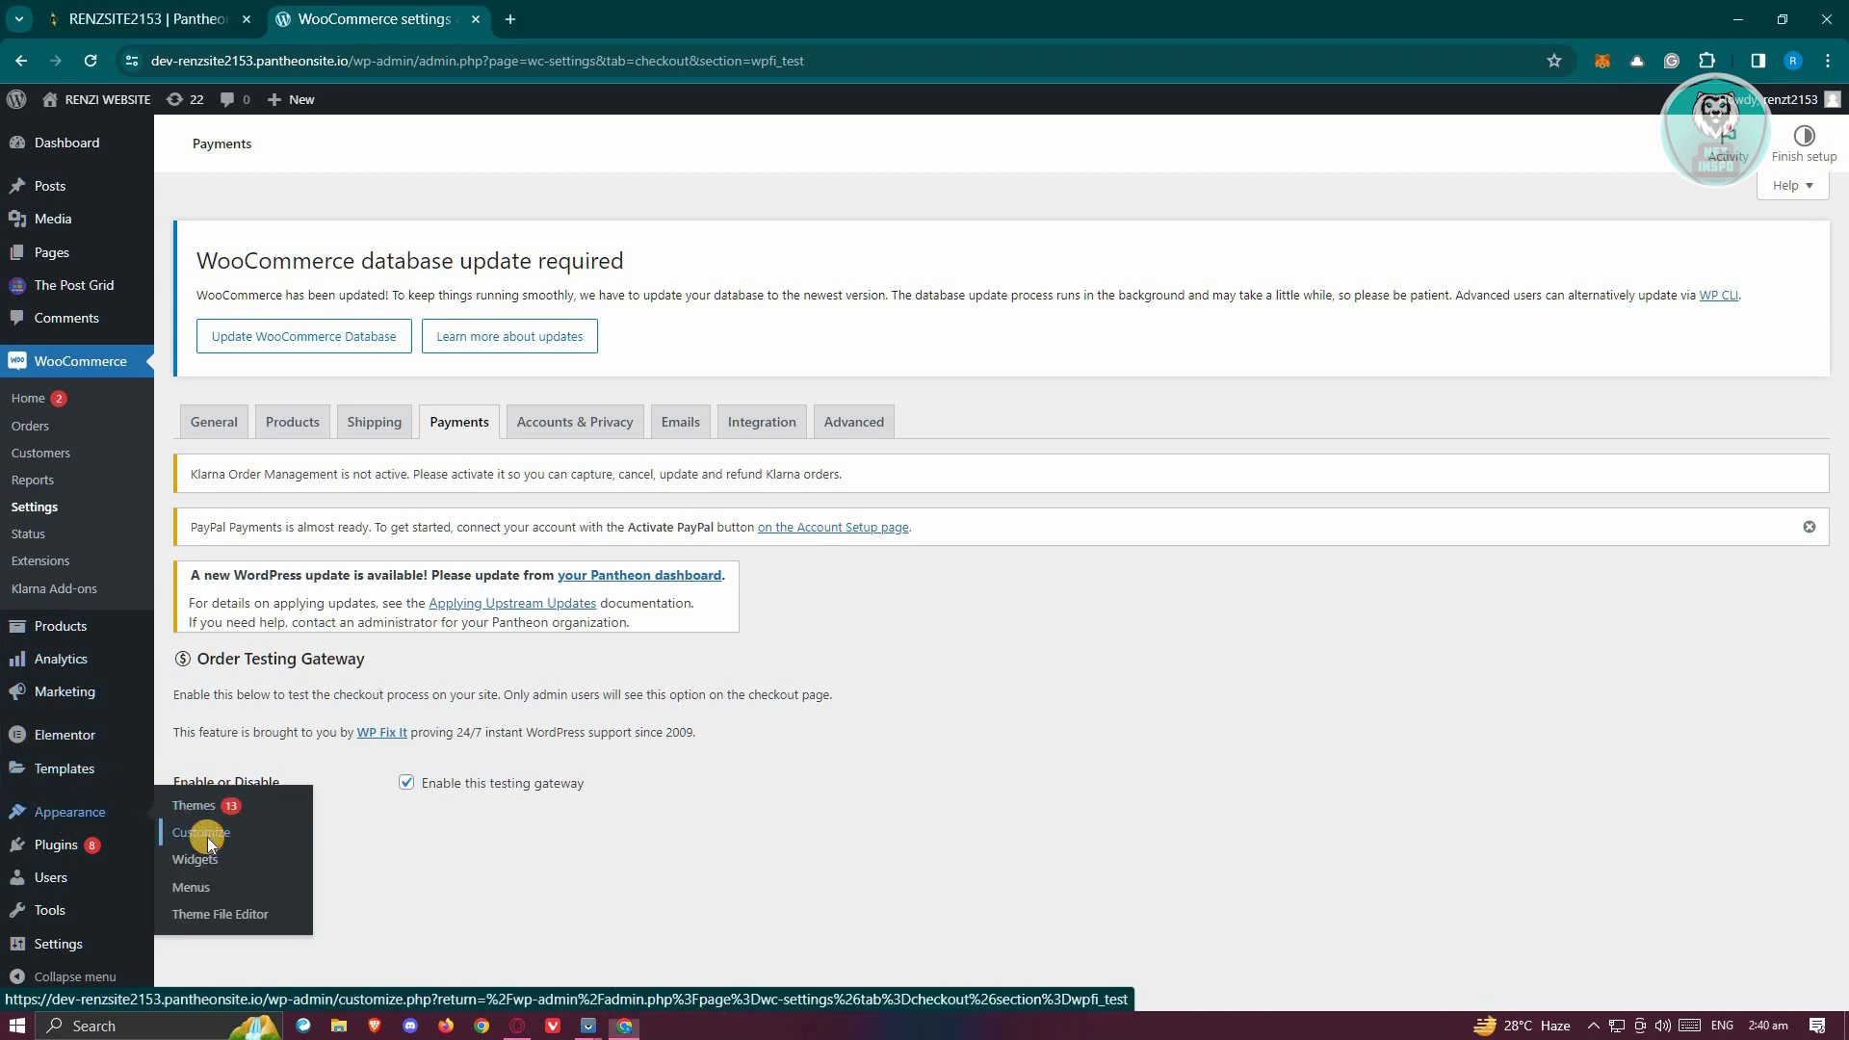
Leave the WooCommerce payments settings and launch the site Customizer from Appearance.
left_click(198, 834)
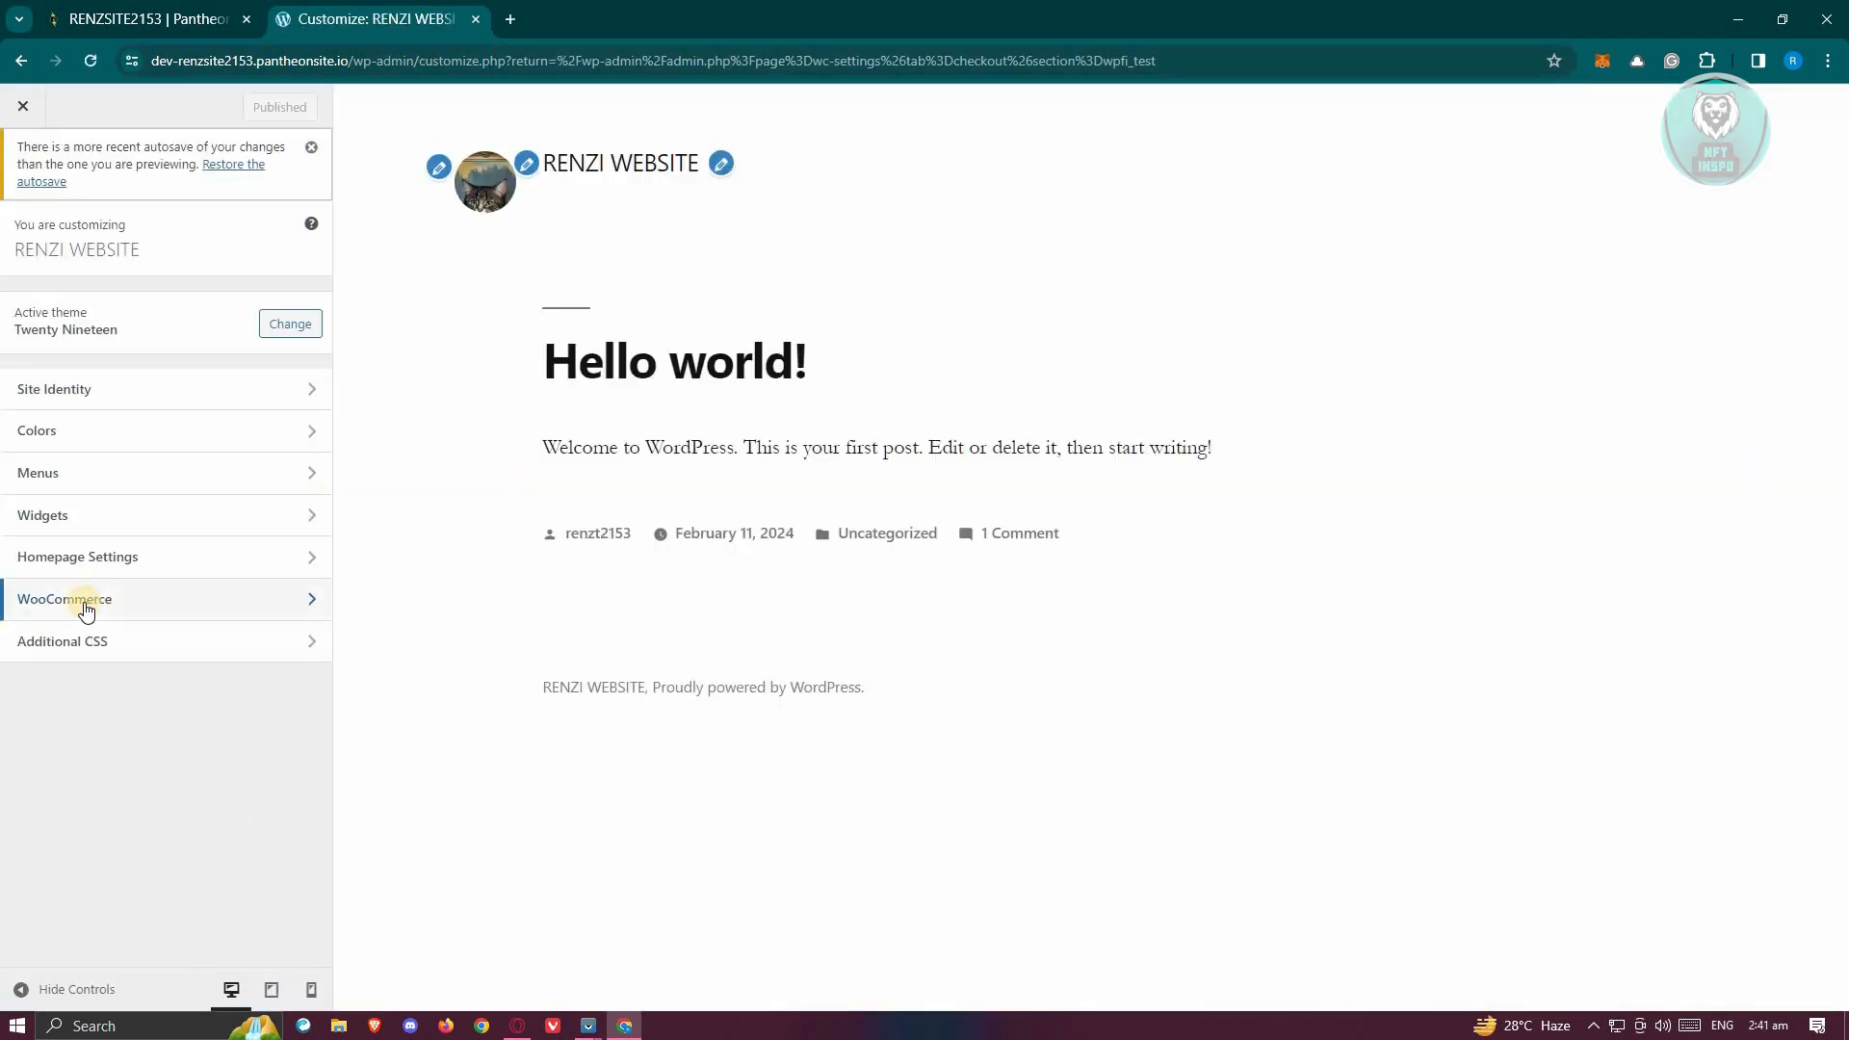
Review the WooCommerce Product Catalog options, then return to the WooCommerce sections list.
left_click(65, 599)
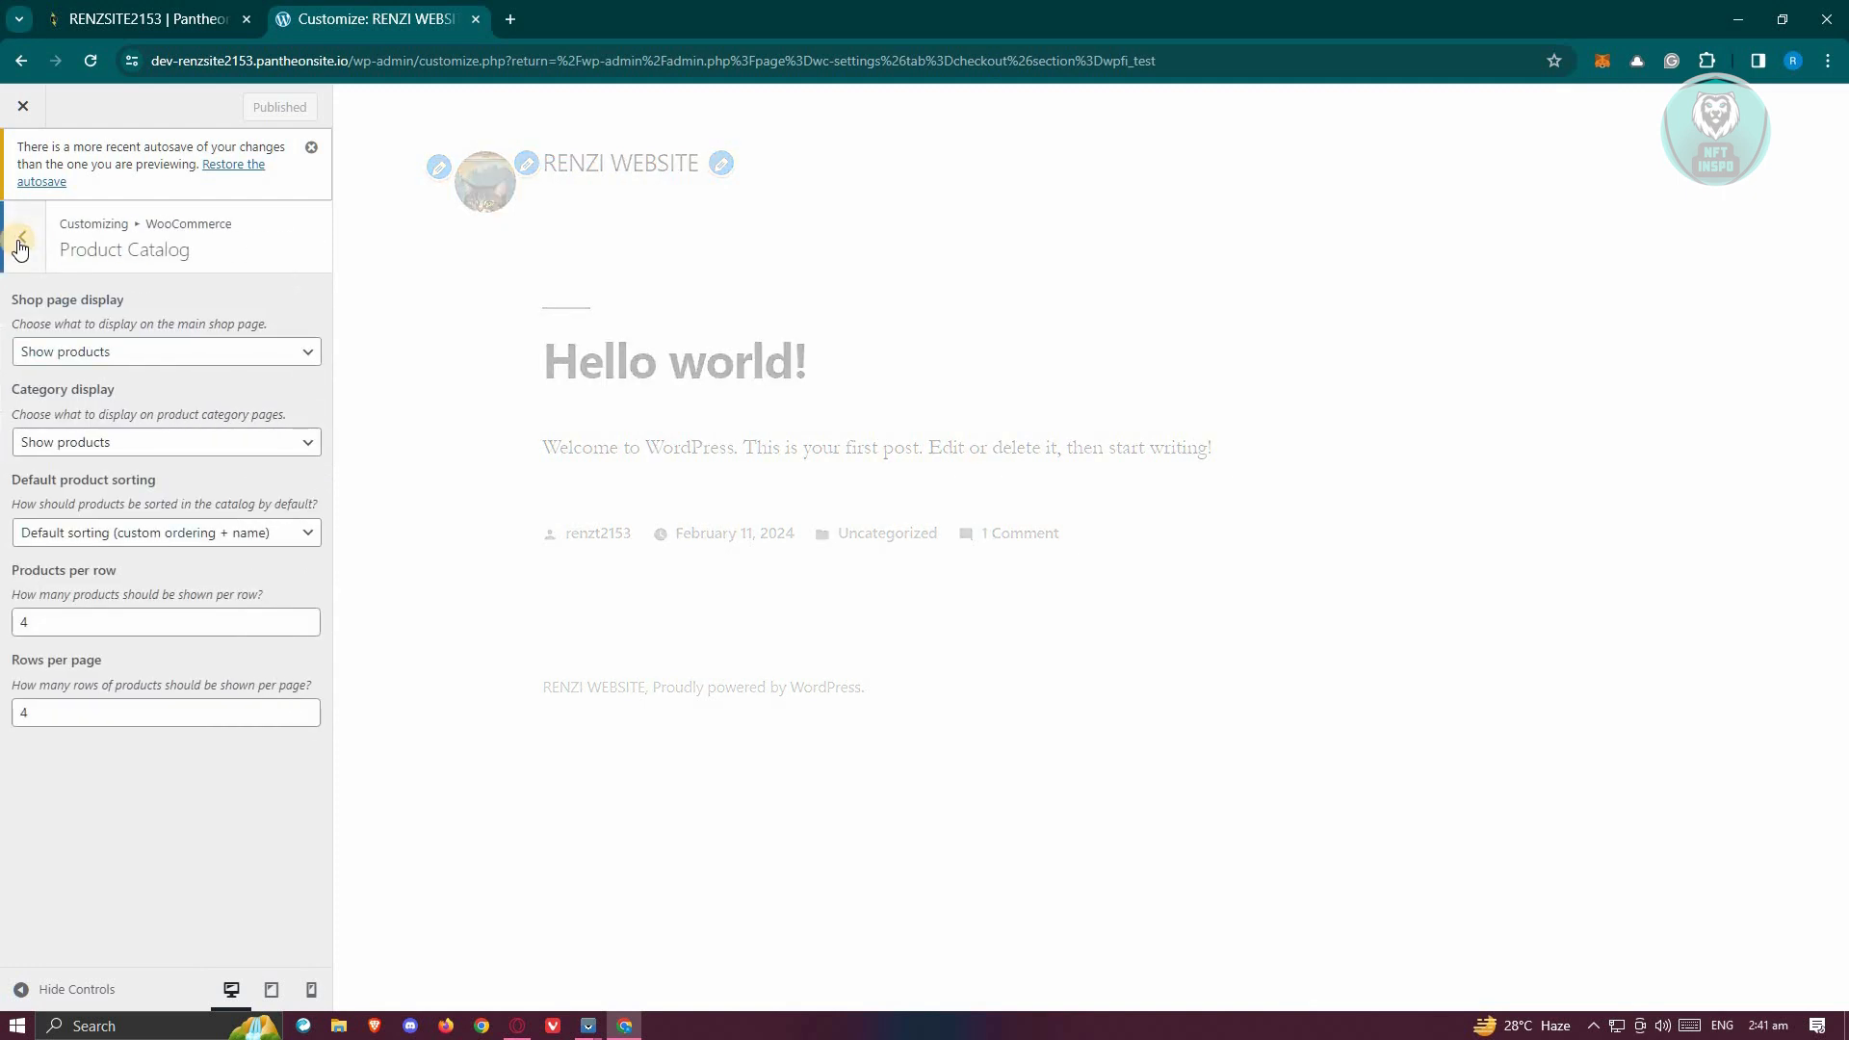
left_click(19, 246)
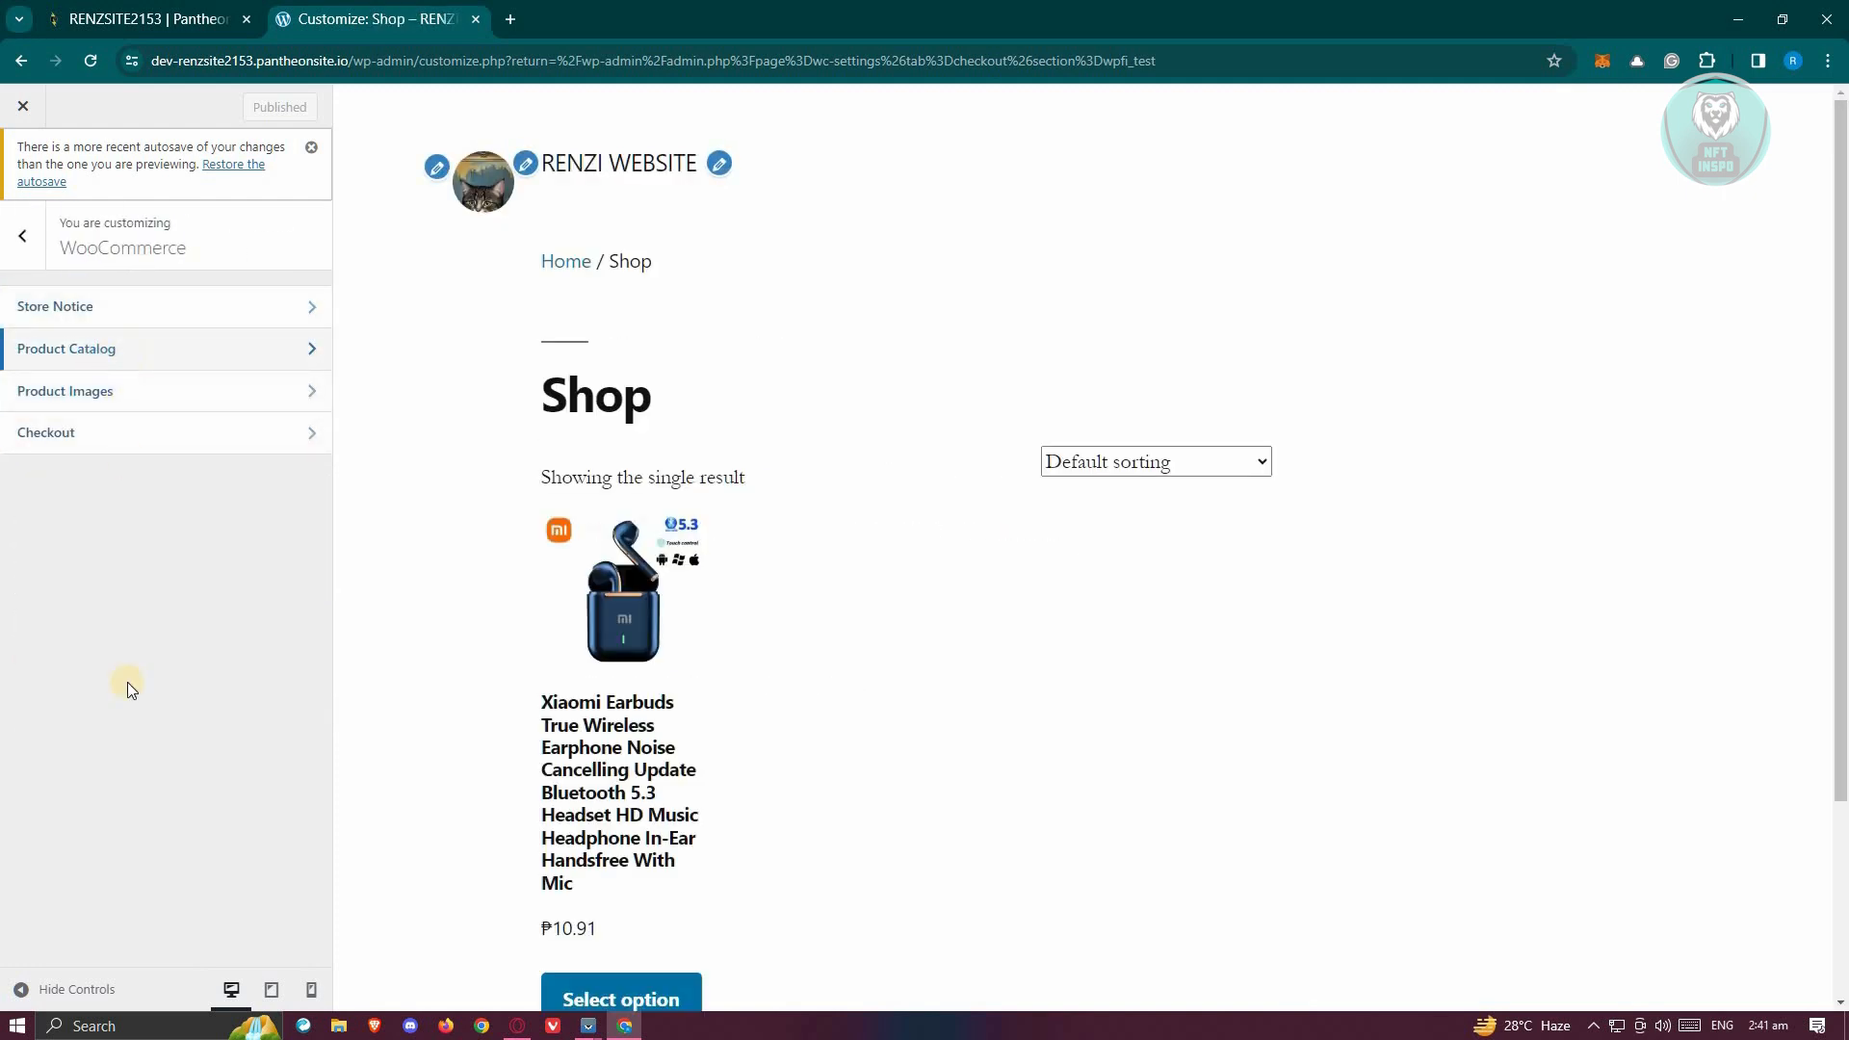
left_click(66, 349)
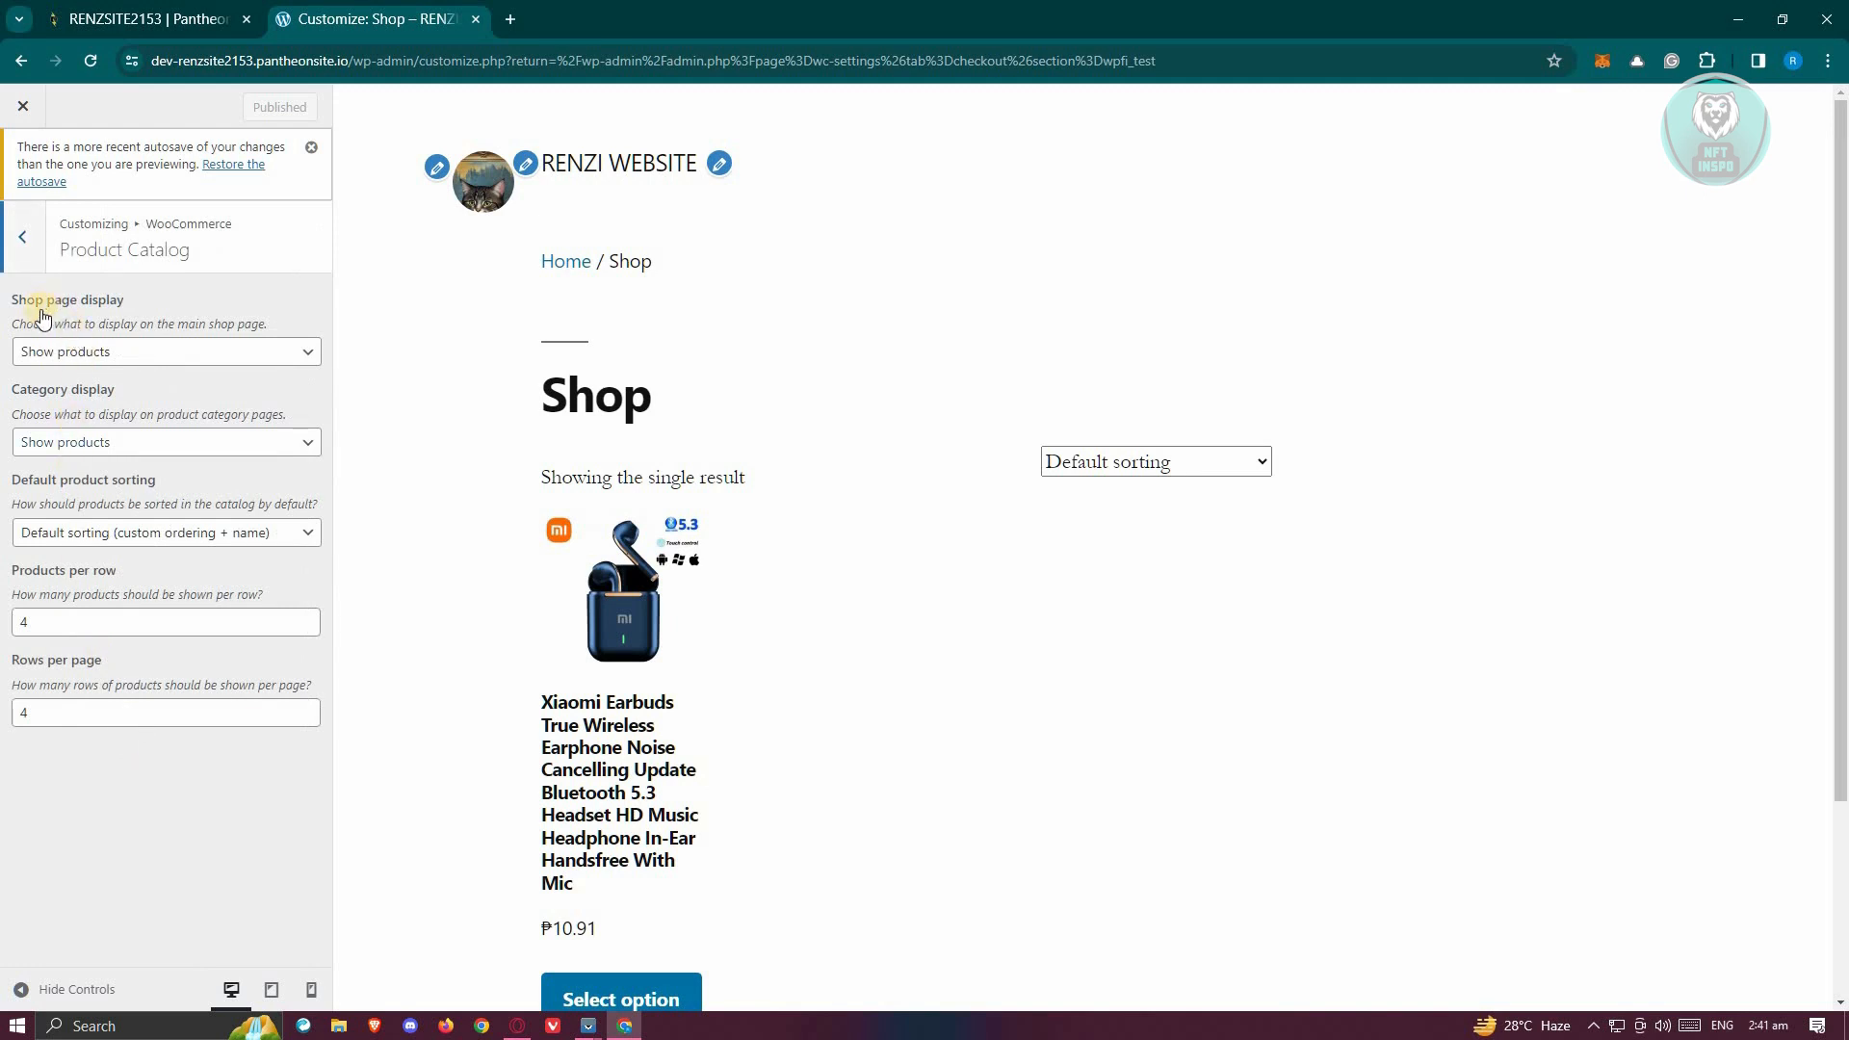
mouse_move(137, 412)
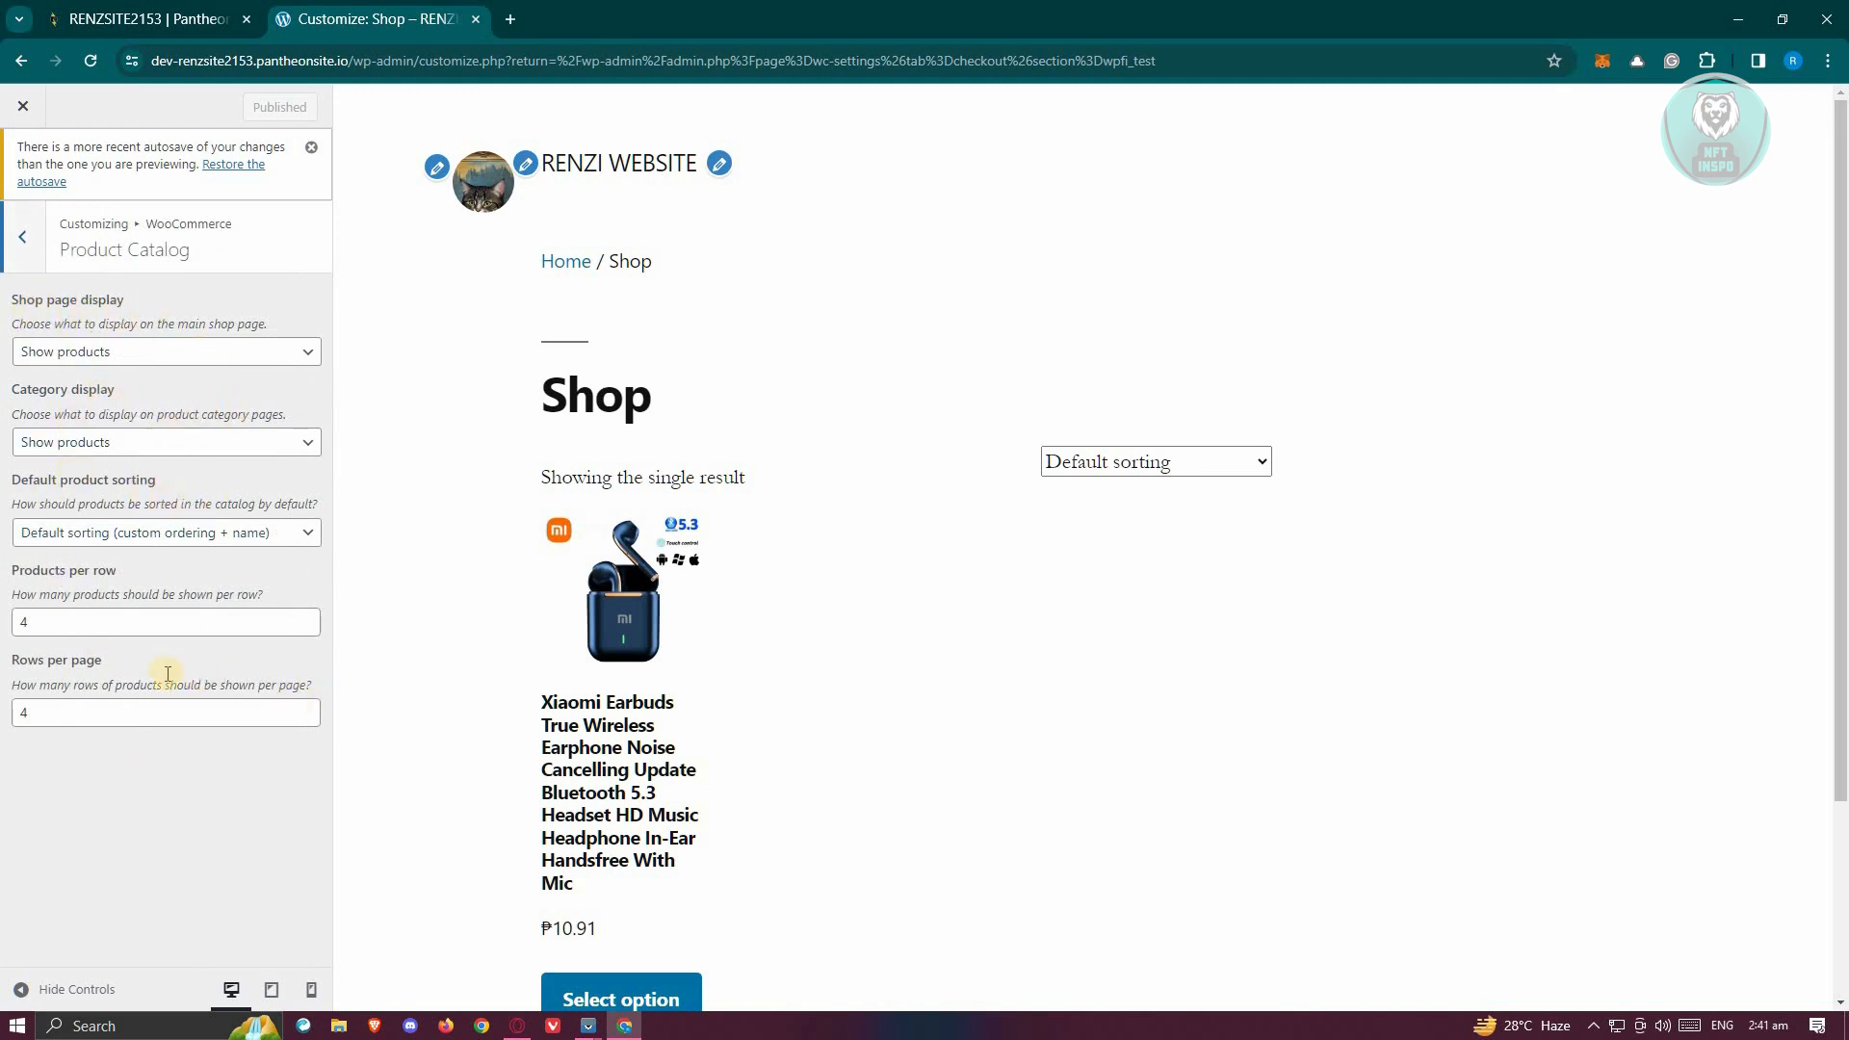
mouse_move(94, 634)
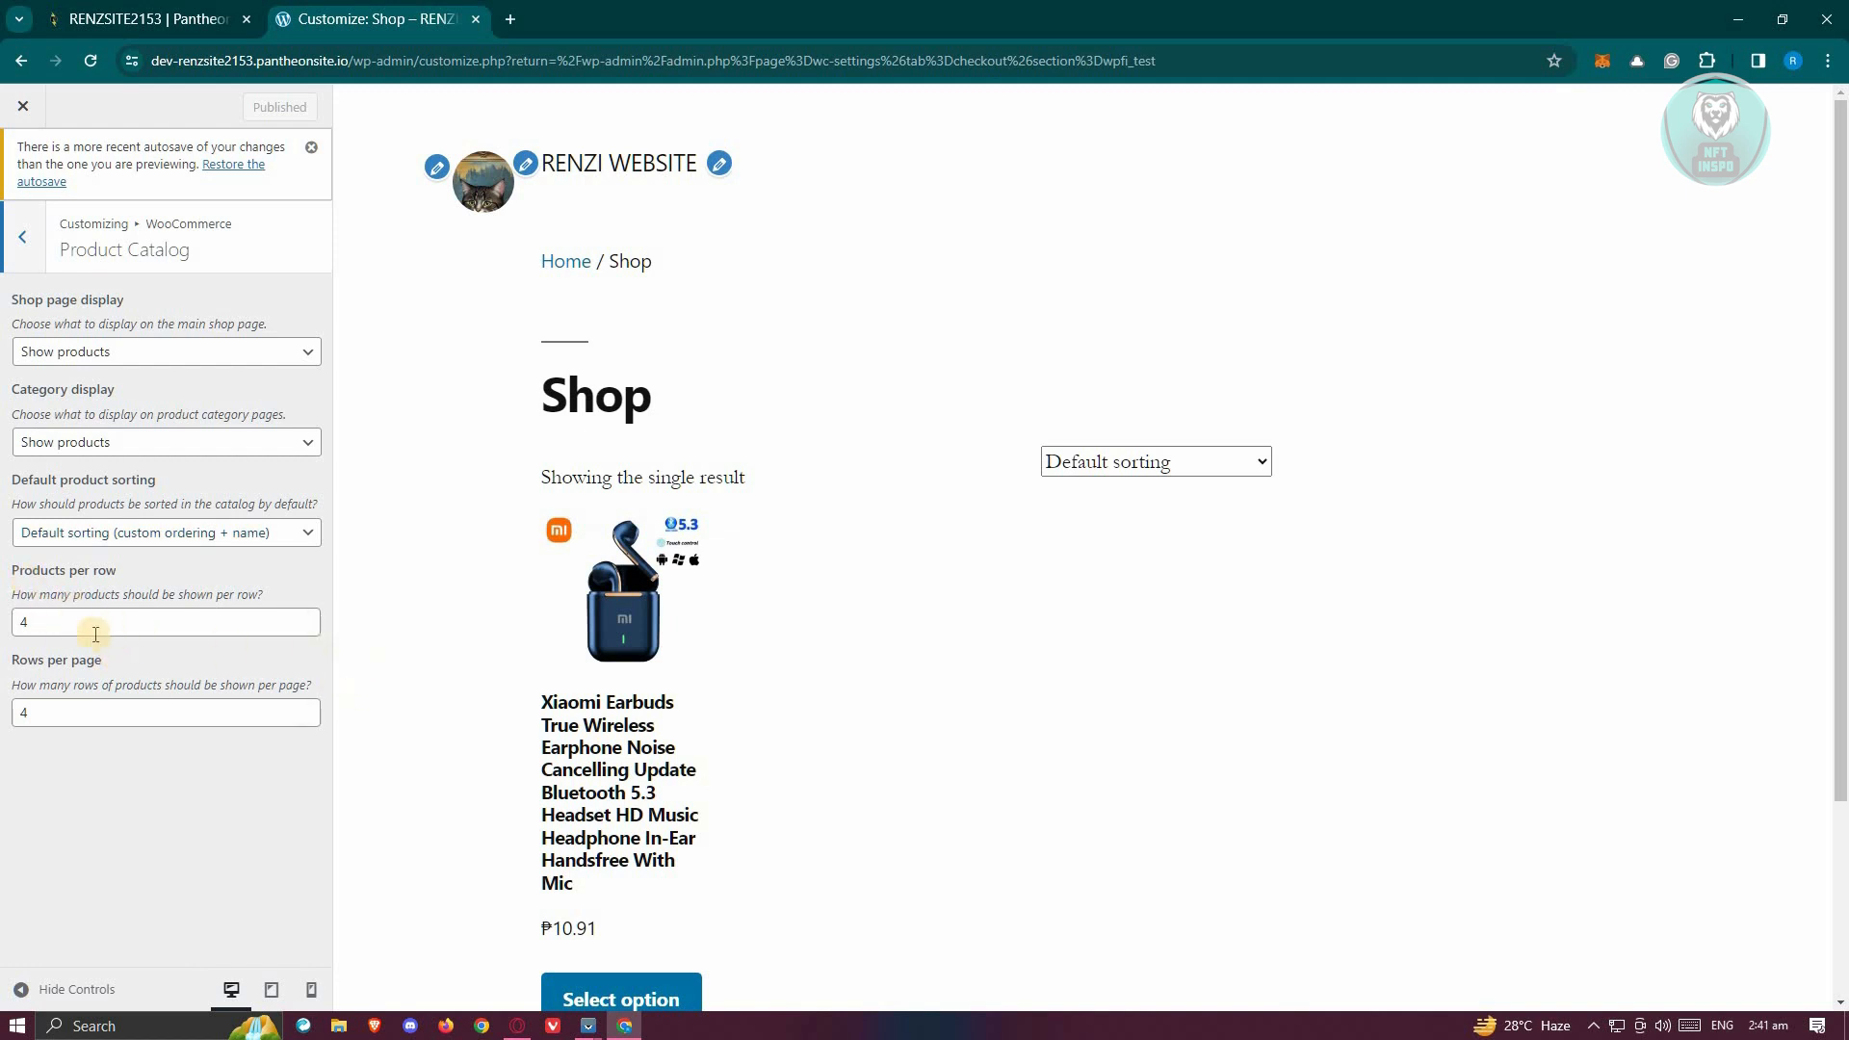
mouse_move(56, 626)
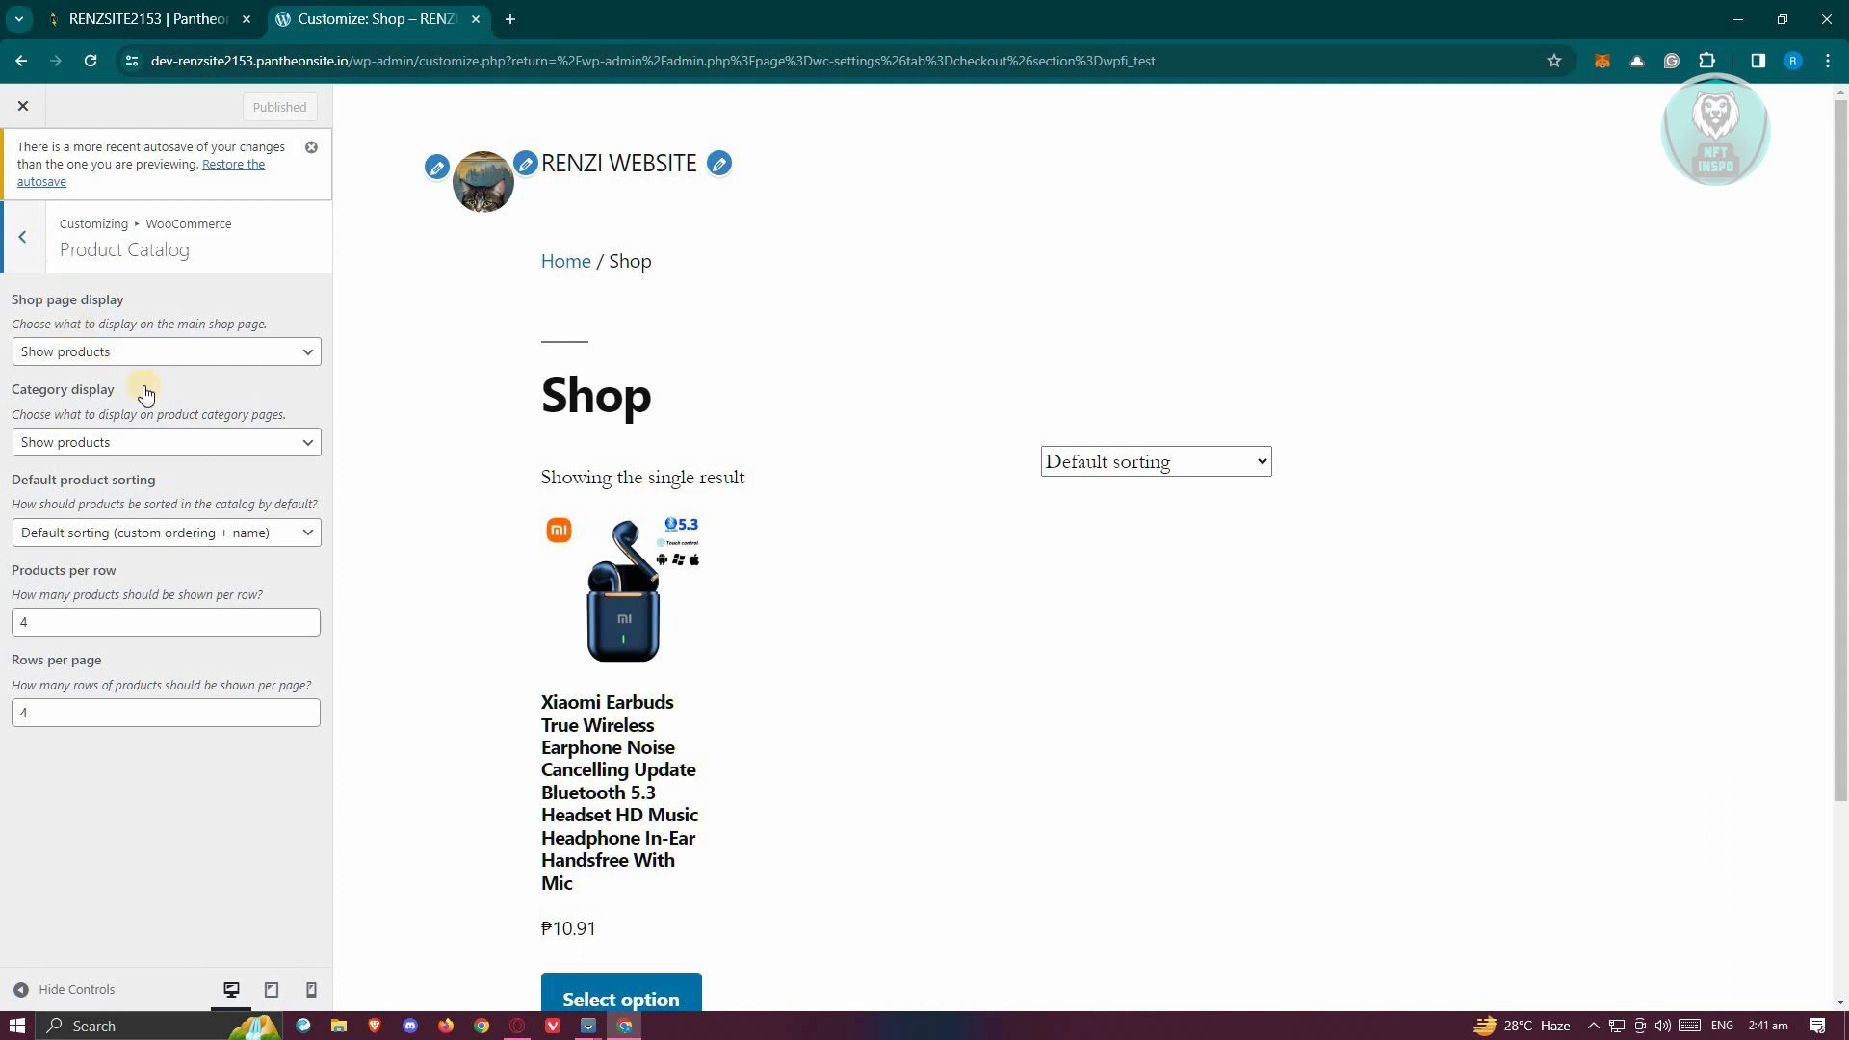
left_click(21, 237)
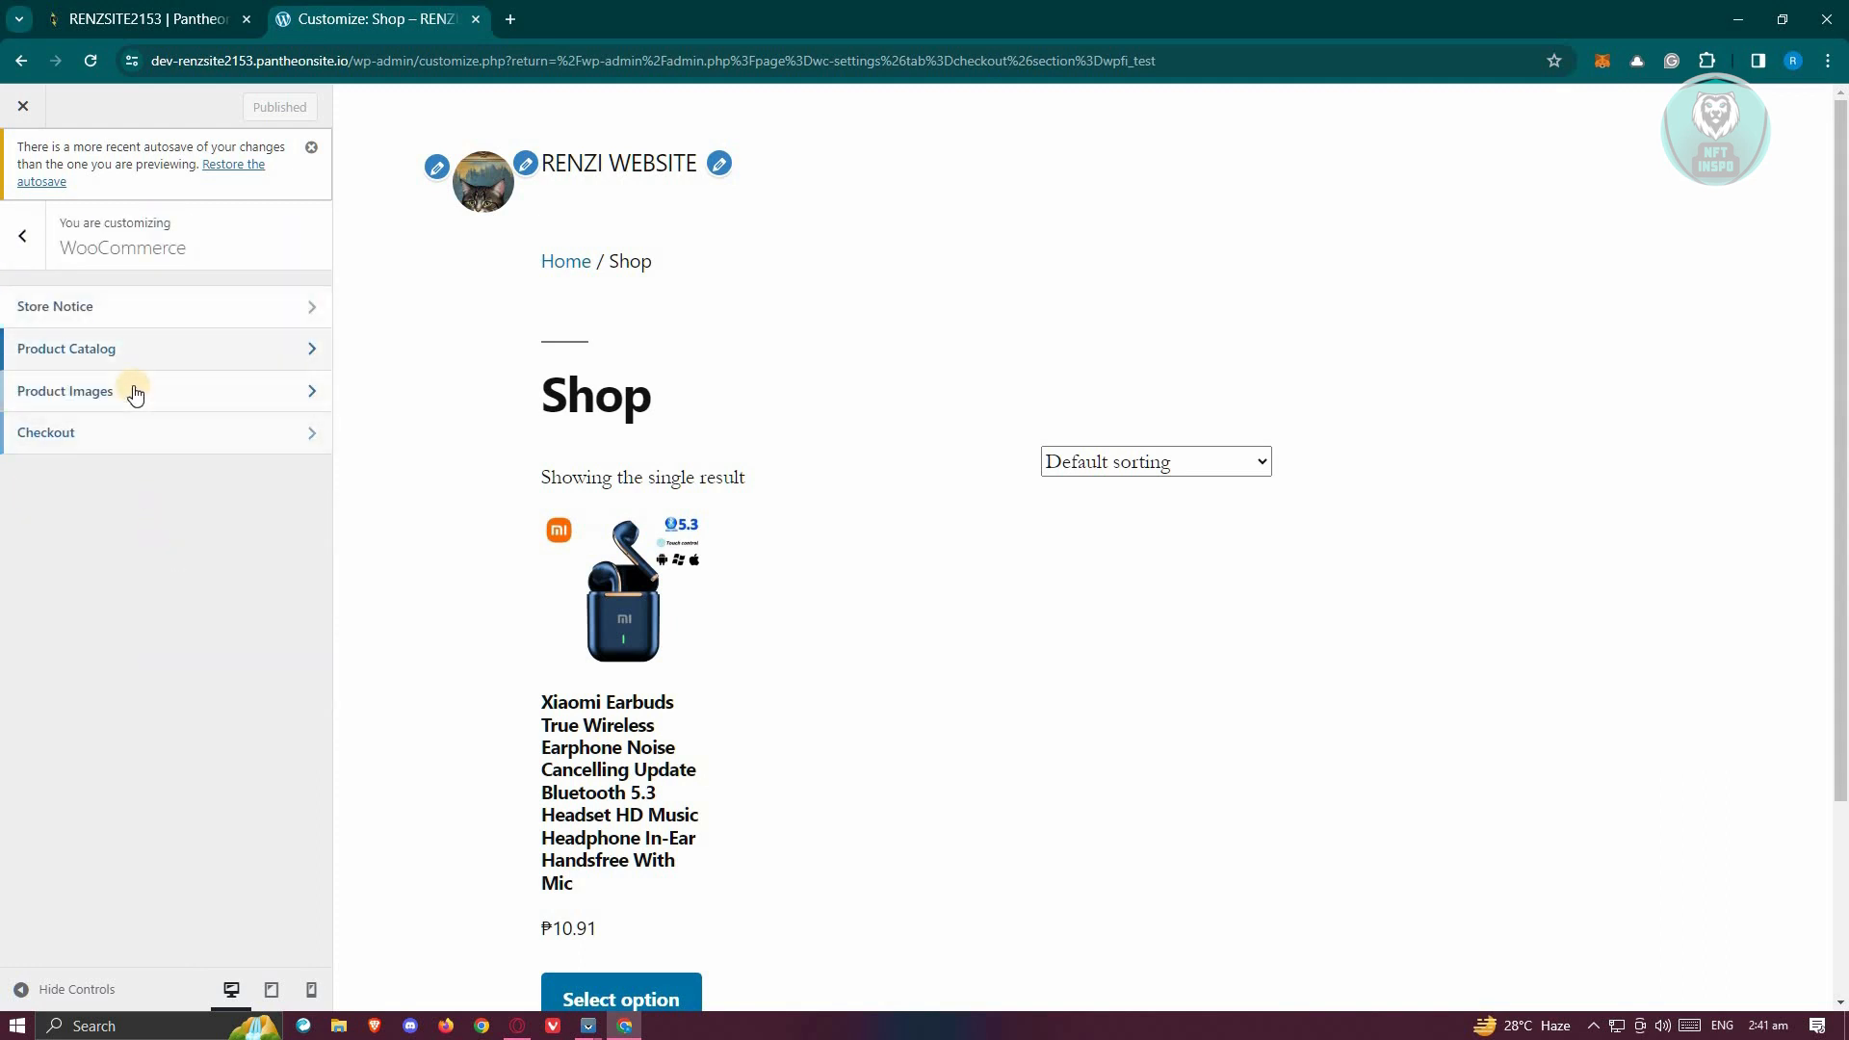
Show the Product Images settings with thumbnail cropping set to 1:1 square.
left_click(65, 391)
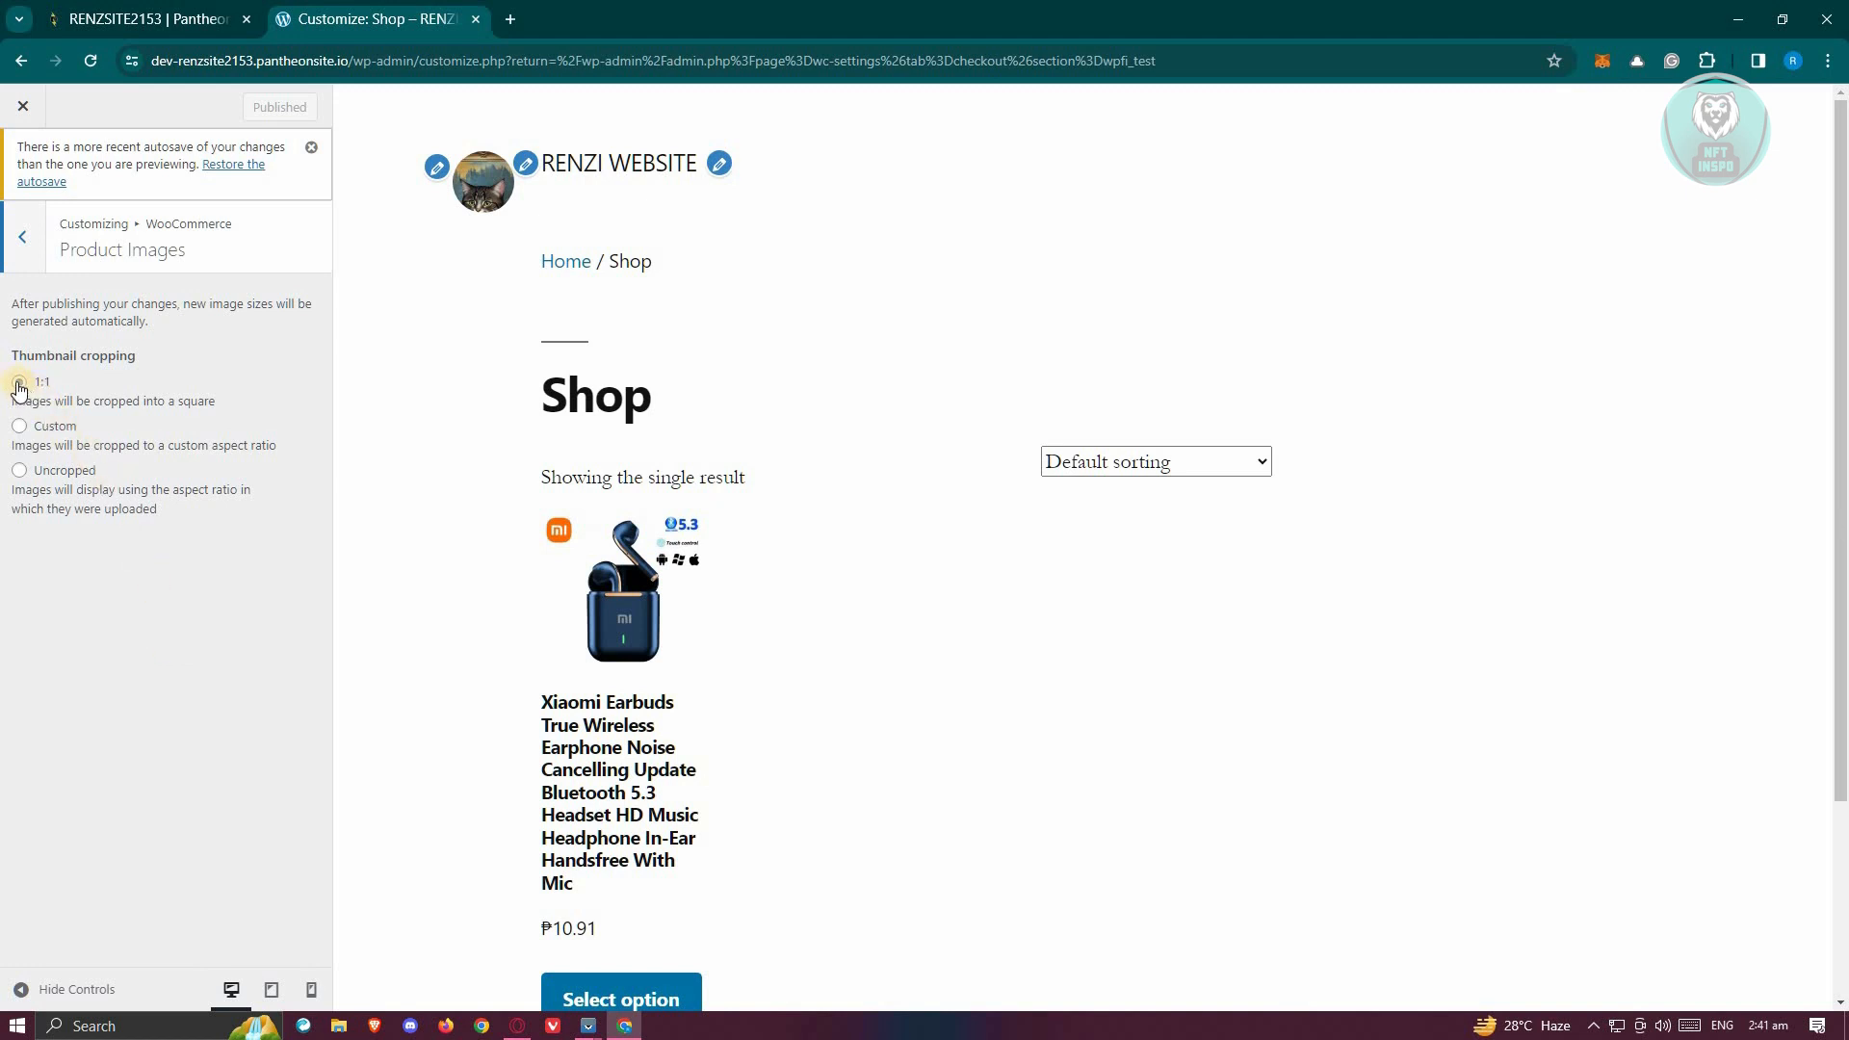
left_click(19, 382)
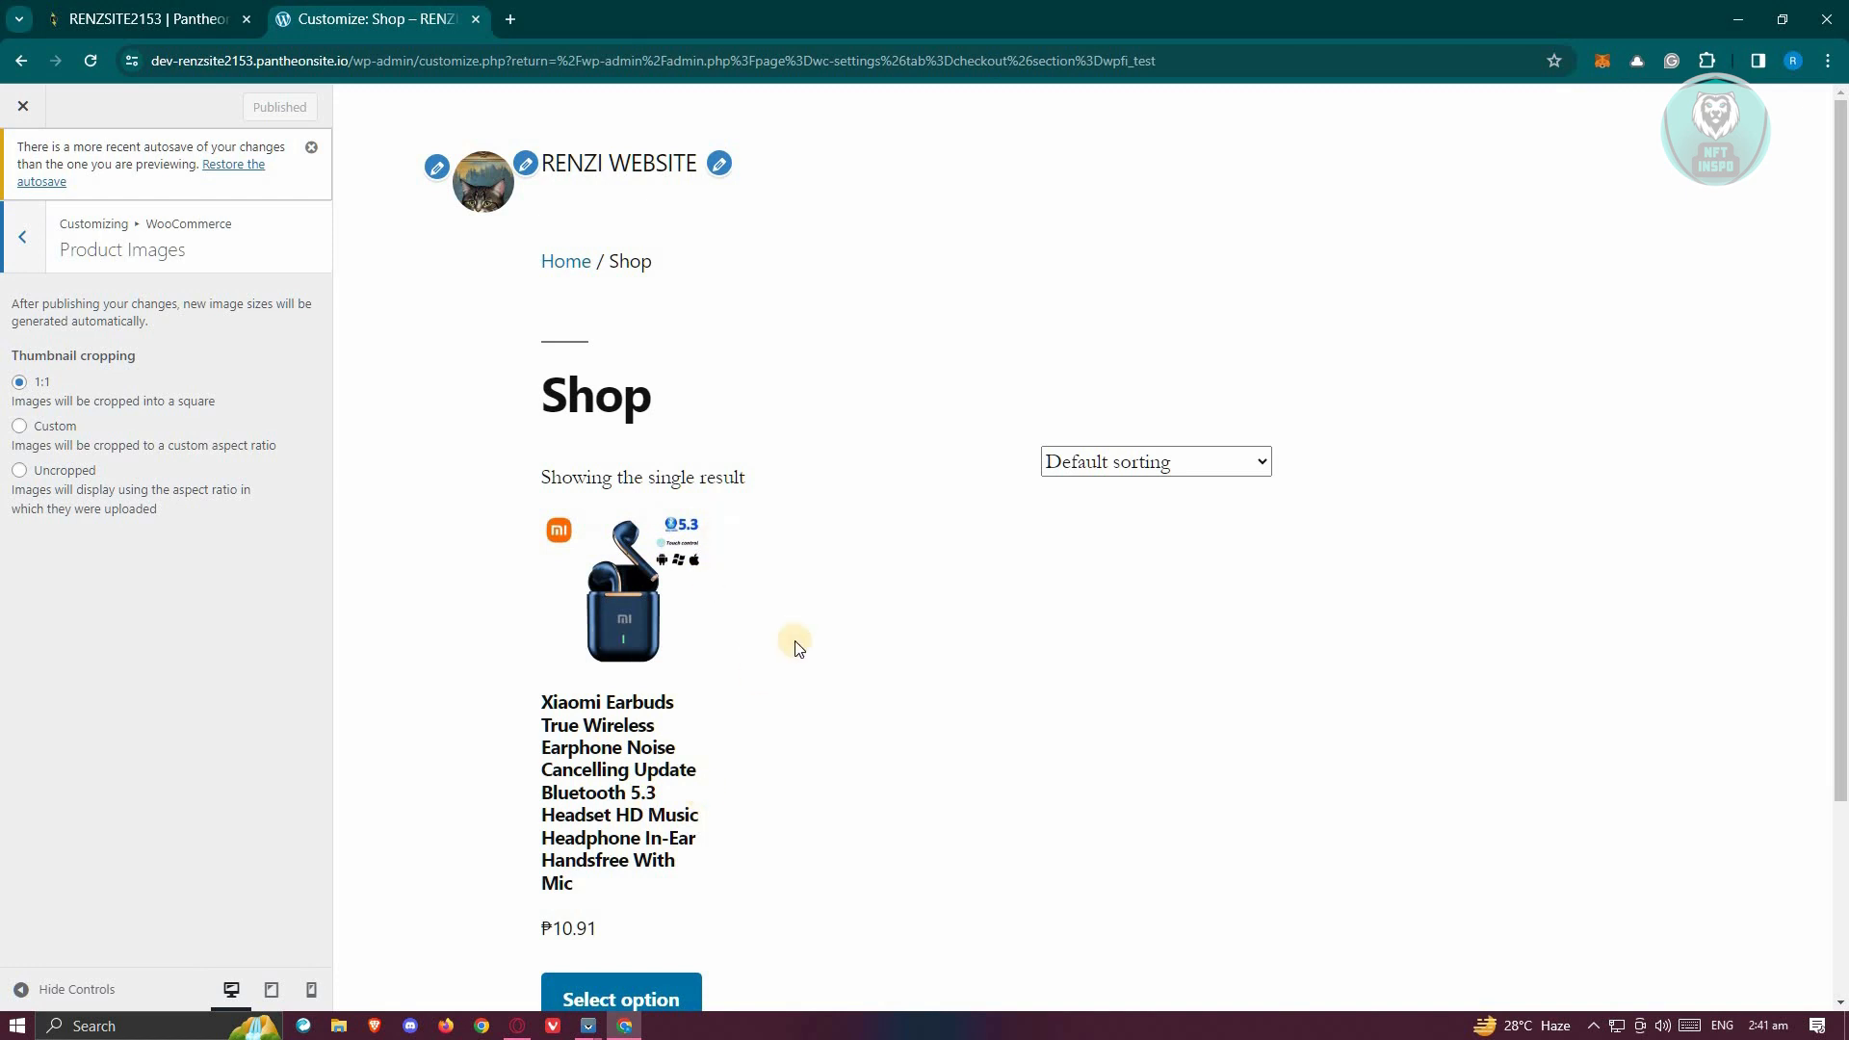
mouse_move(723, 649)
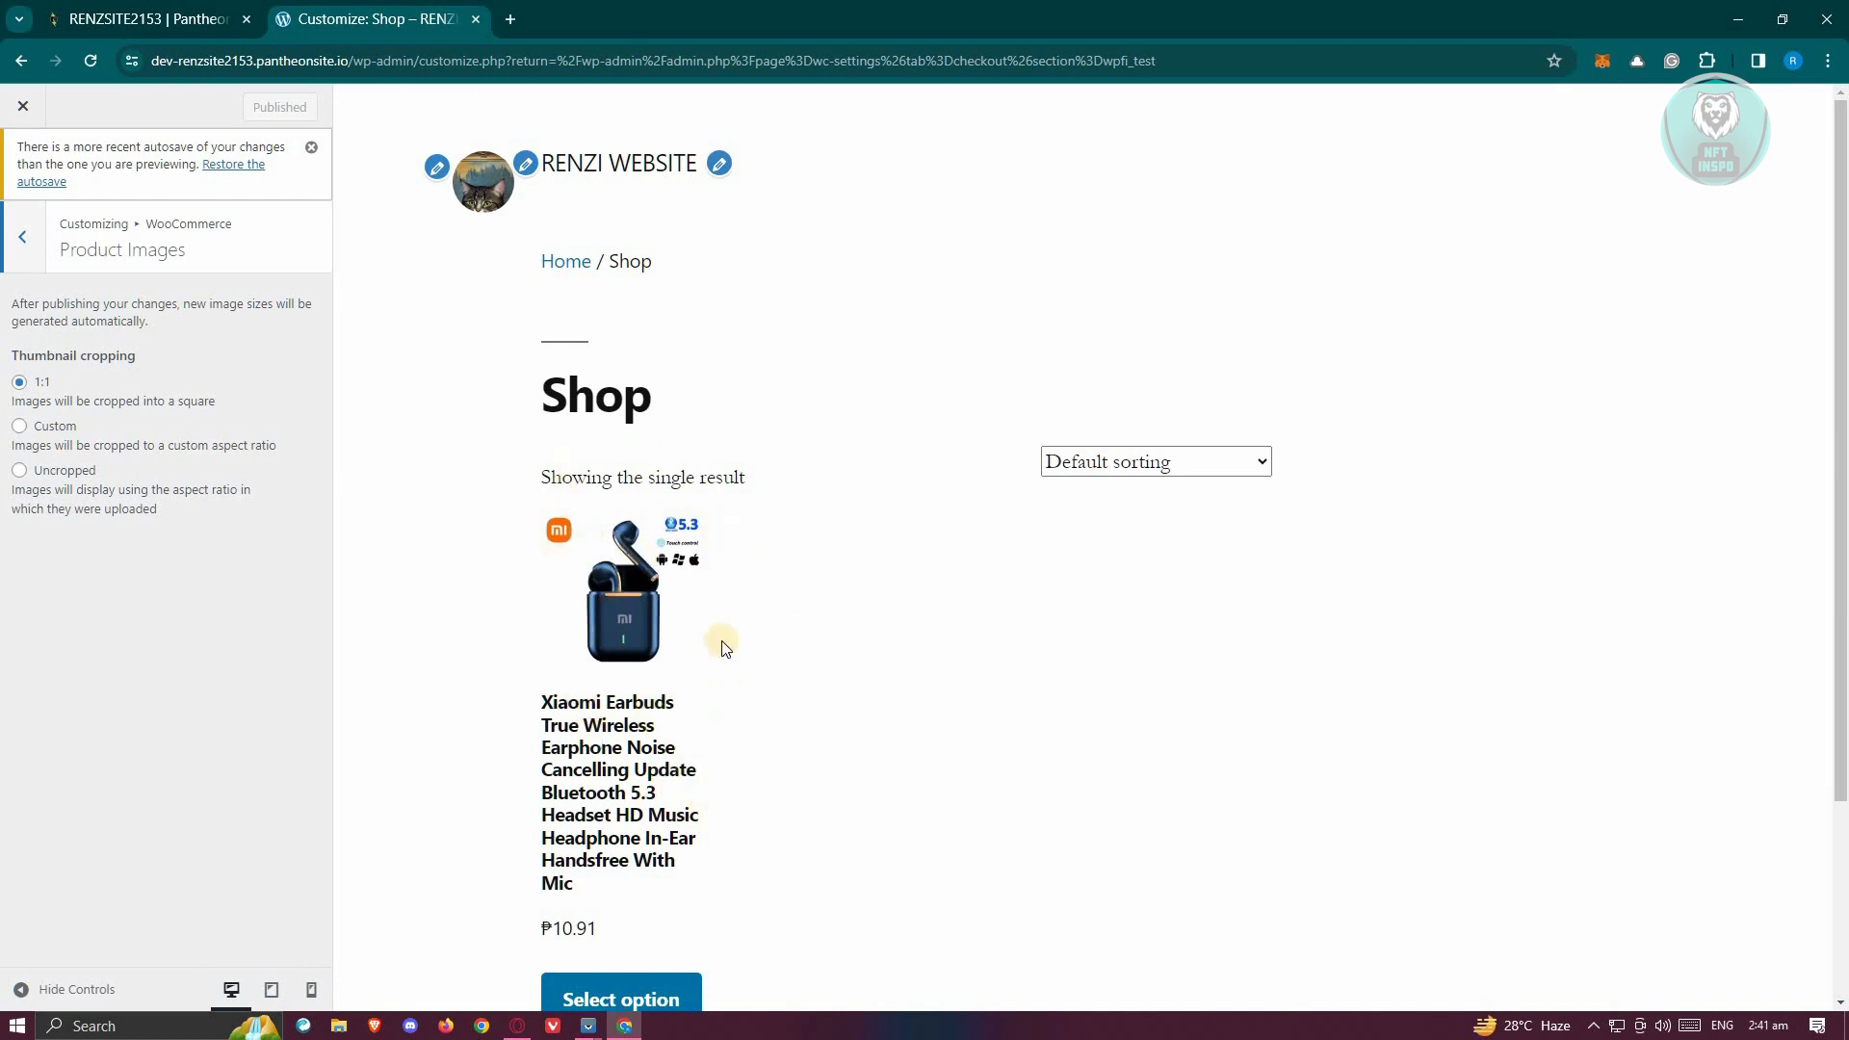
mouse_move(595, 656)
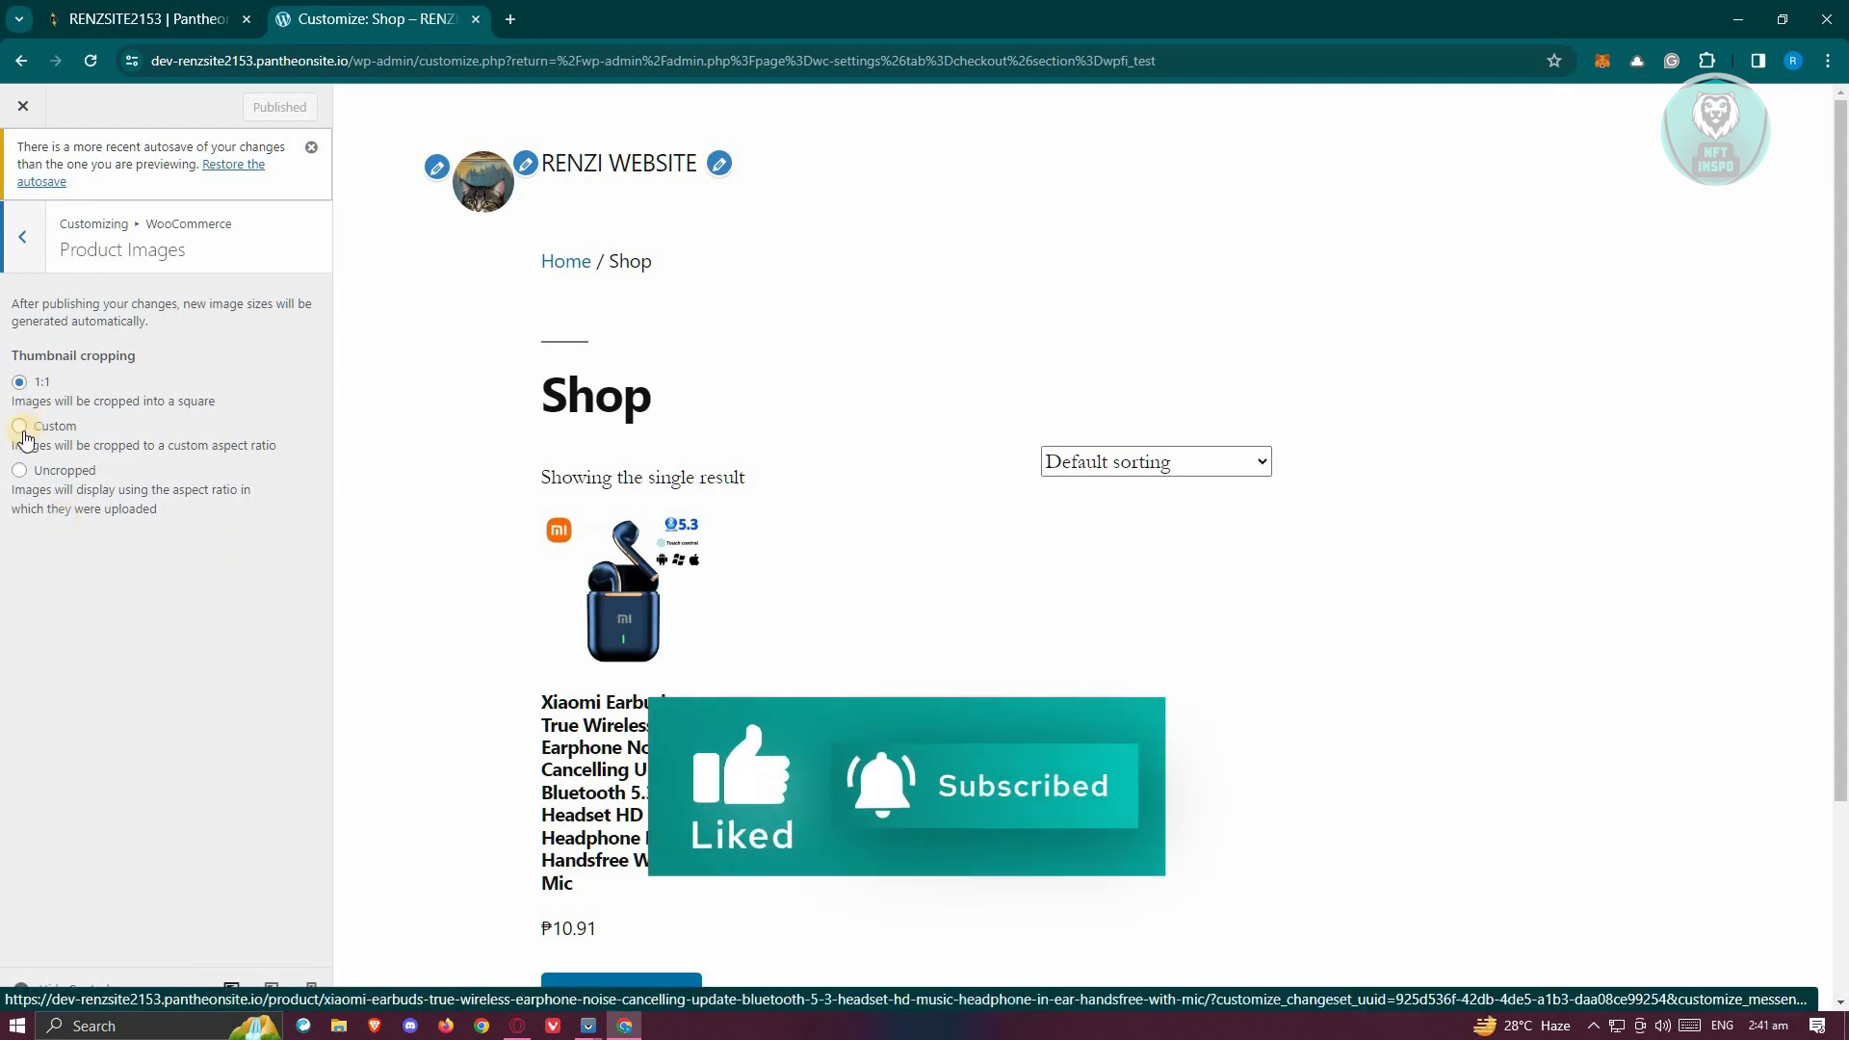
Switch thumbnail cropping to Custom and try ratios 7:3, 3:7 and finally 7:7.
left_click(20, 425)
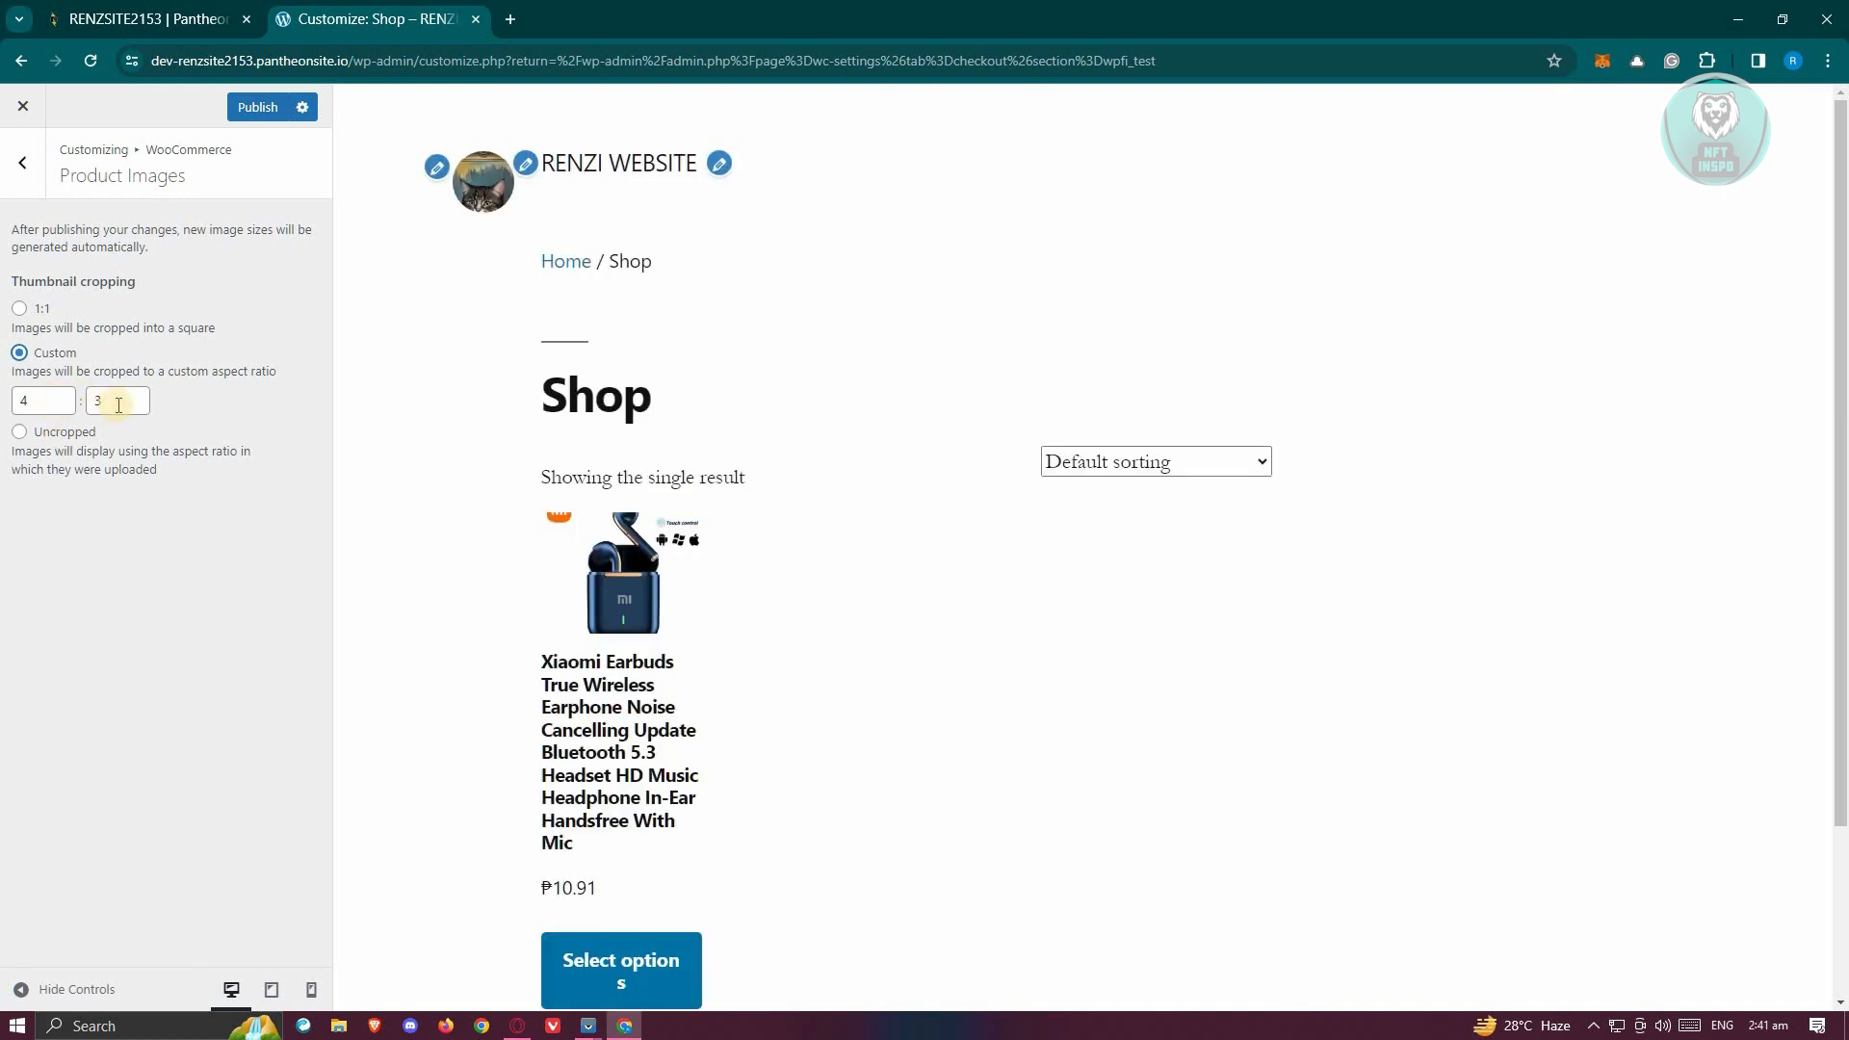
left_click(44, 401)
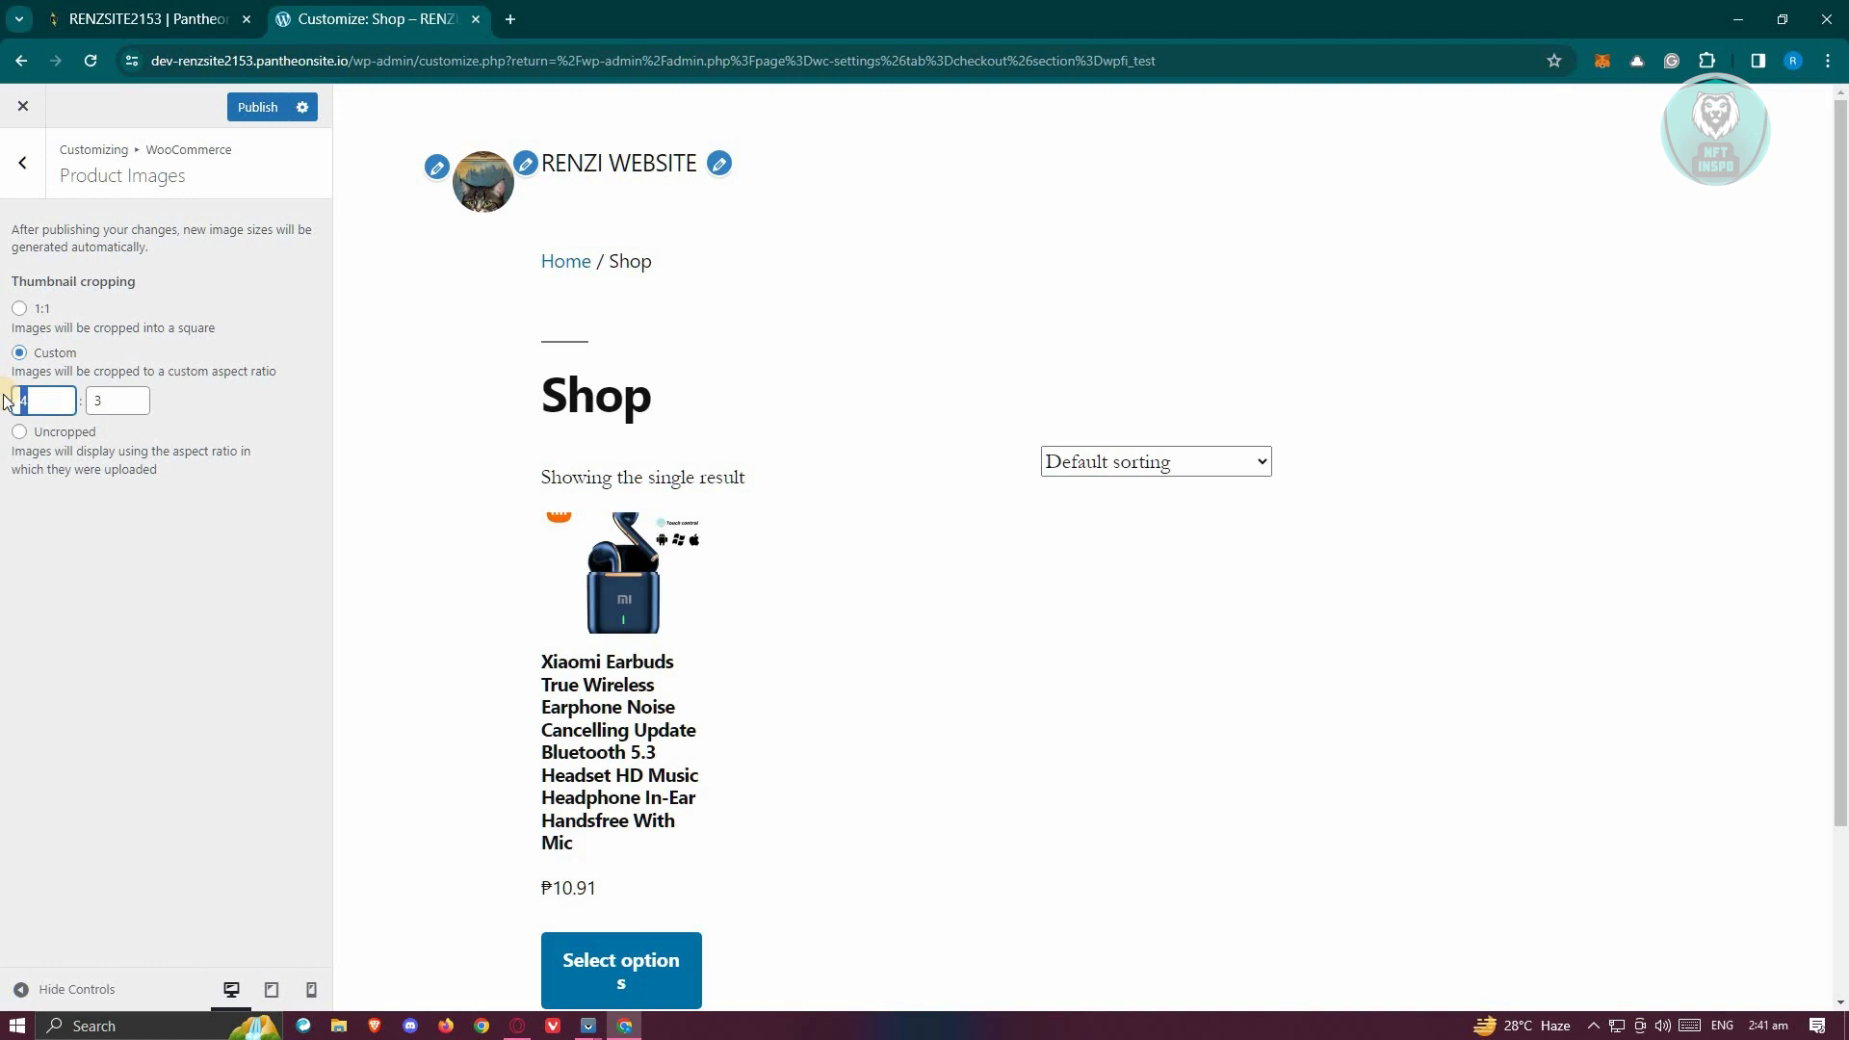
type("7")
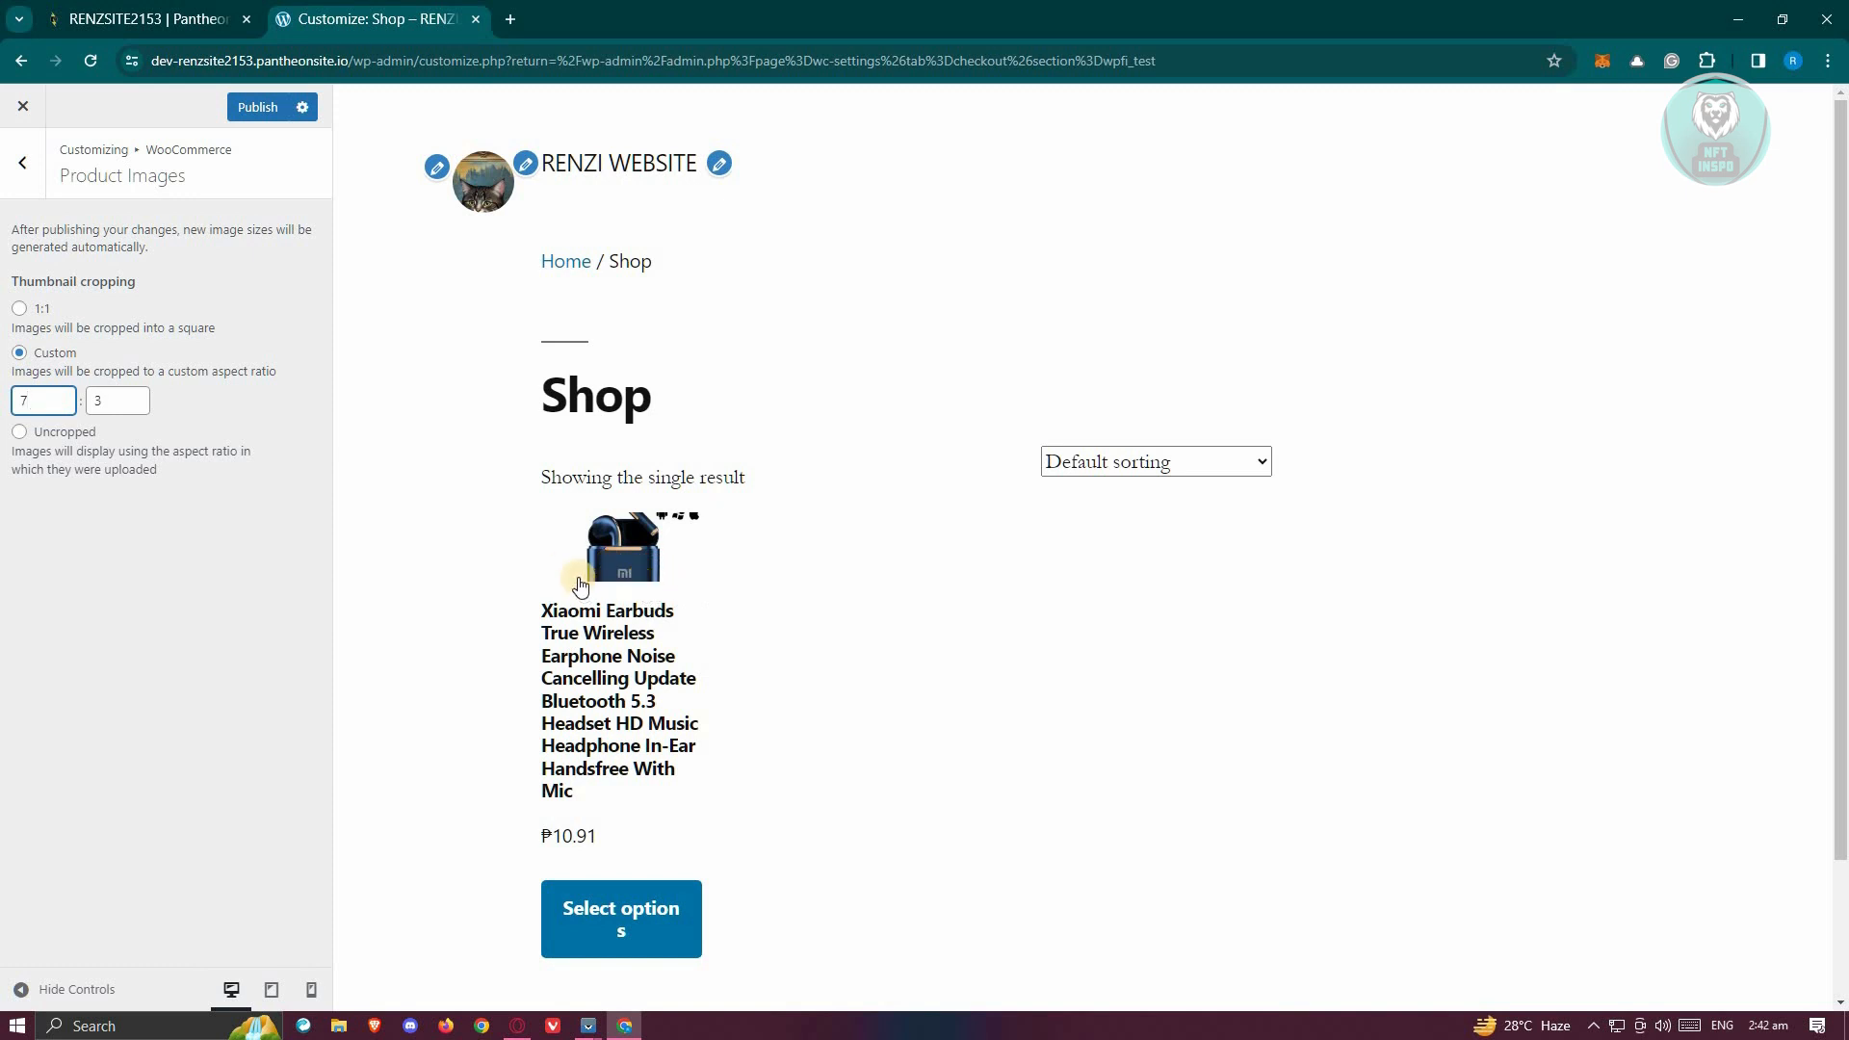
mouse_move(675, 554)
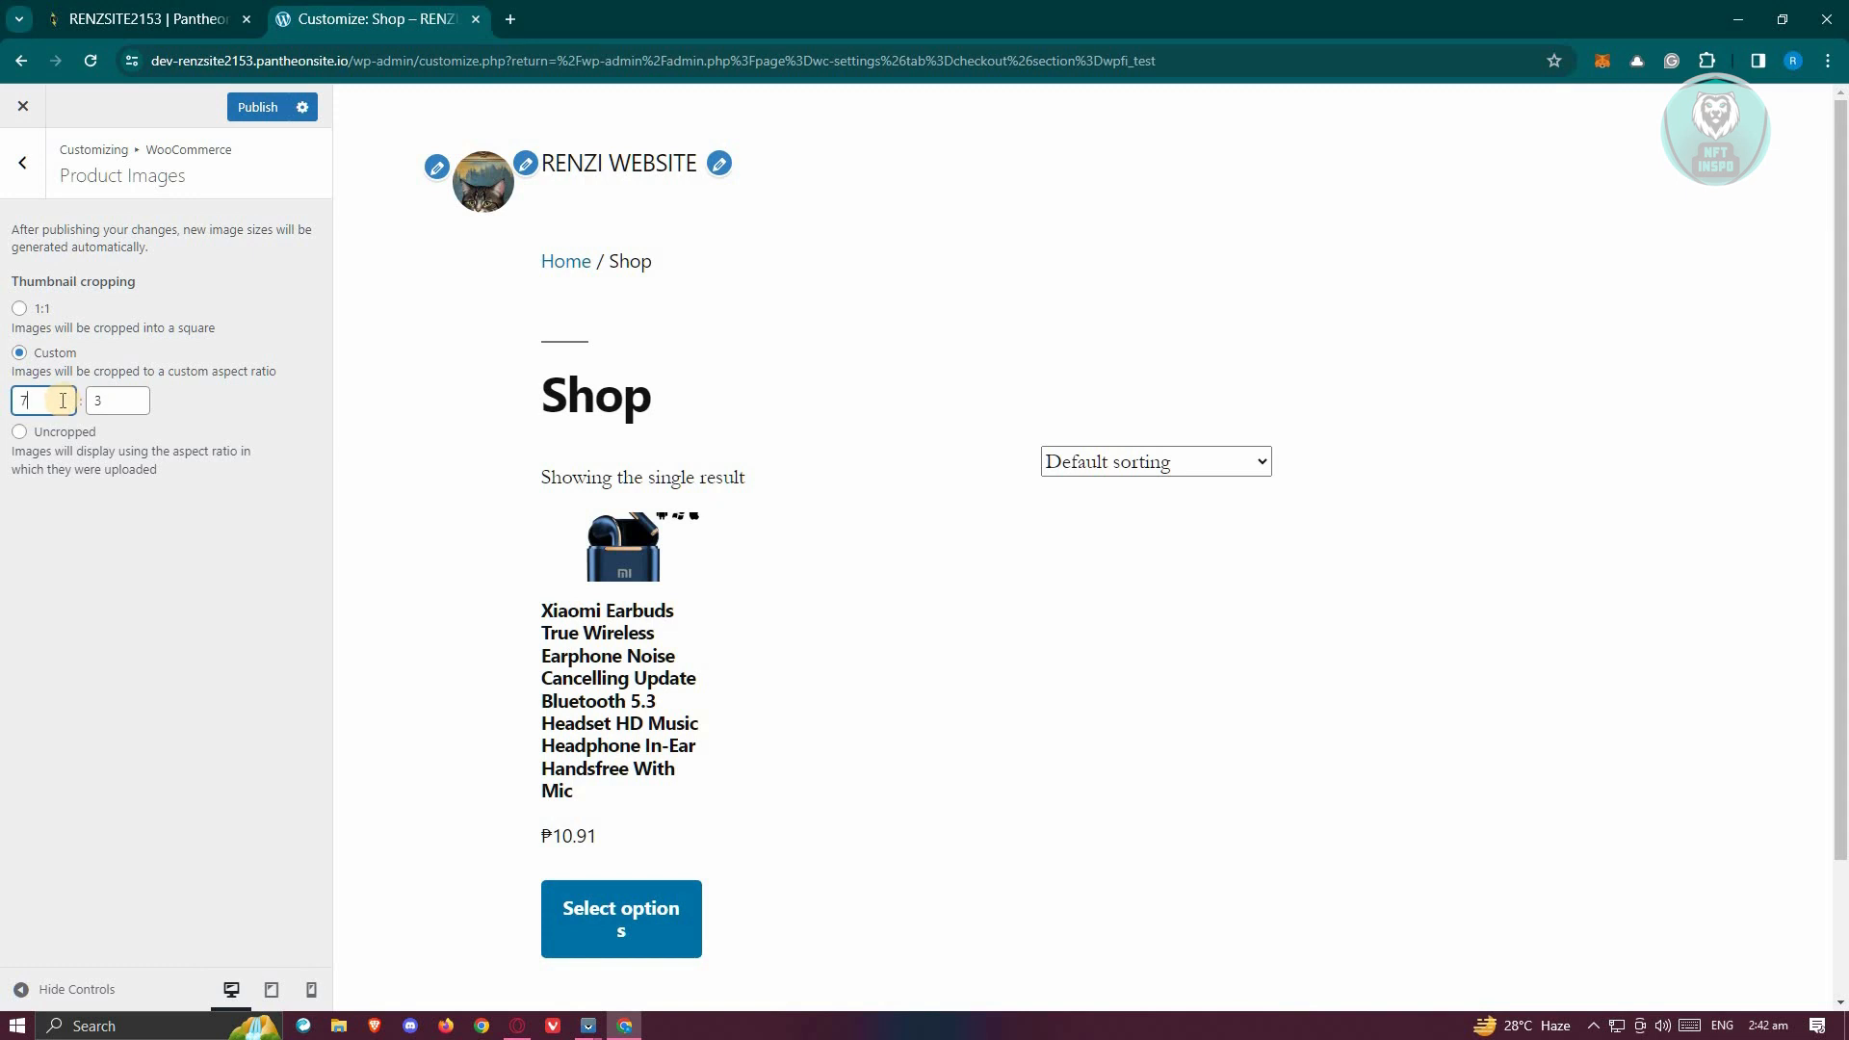
left_click(118, 400)
type("7")
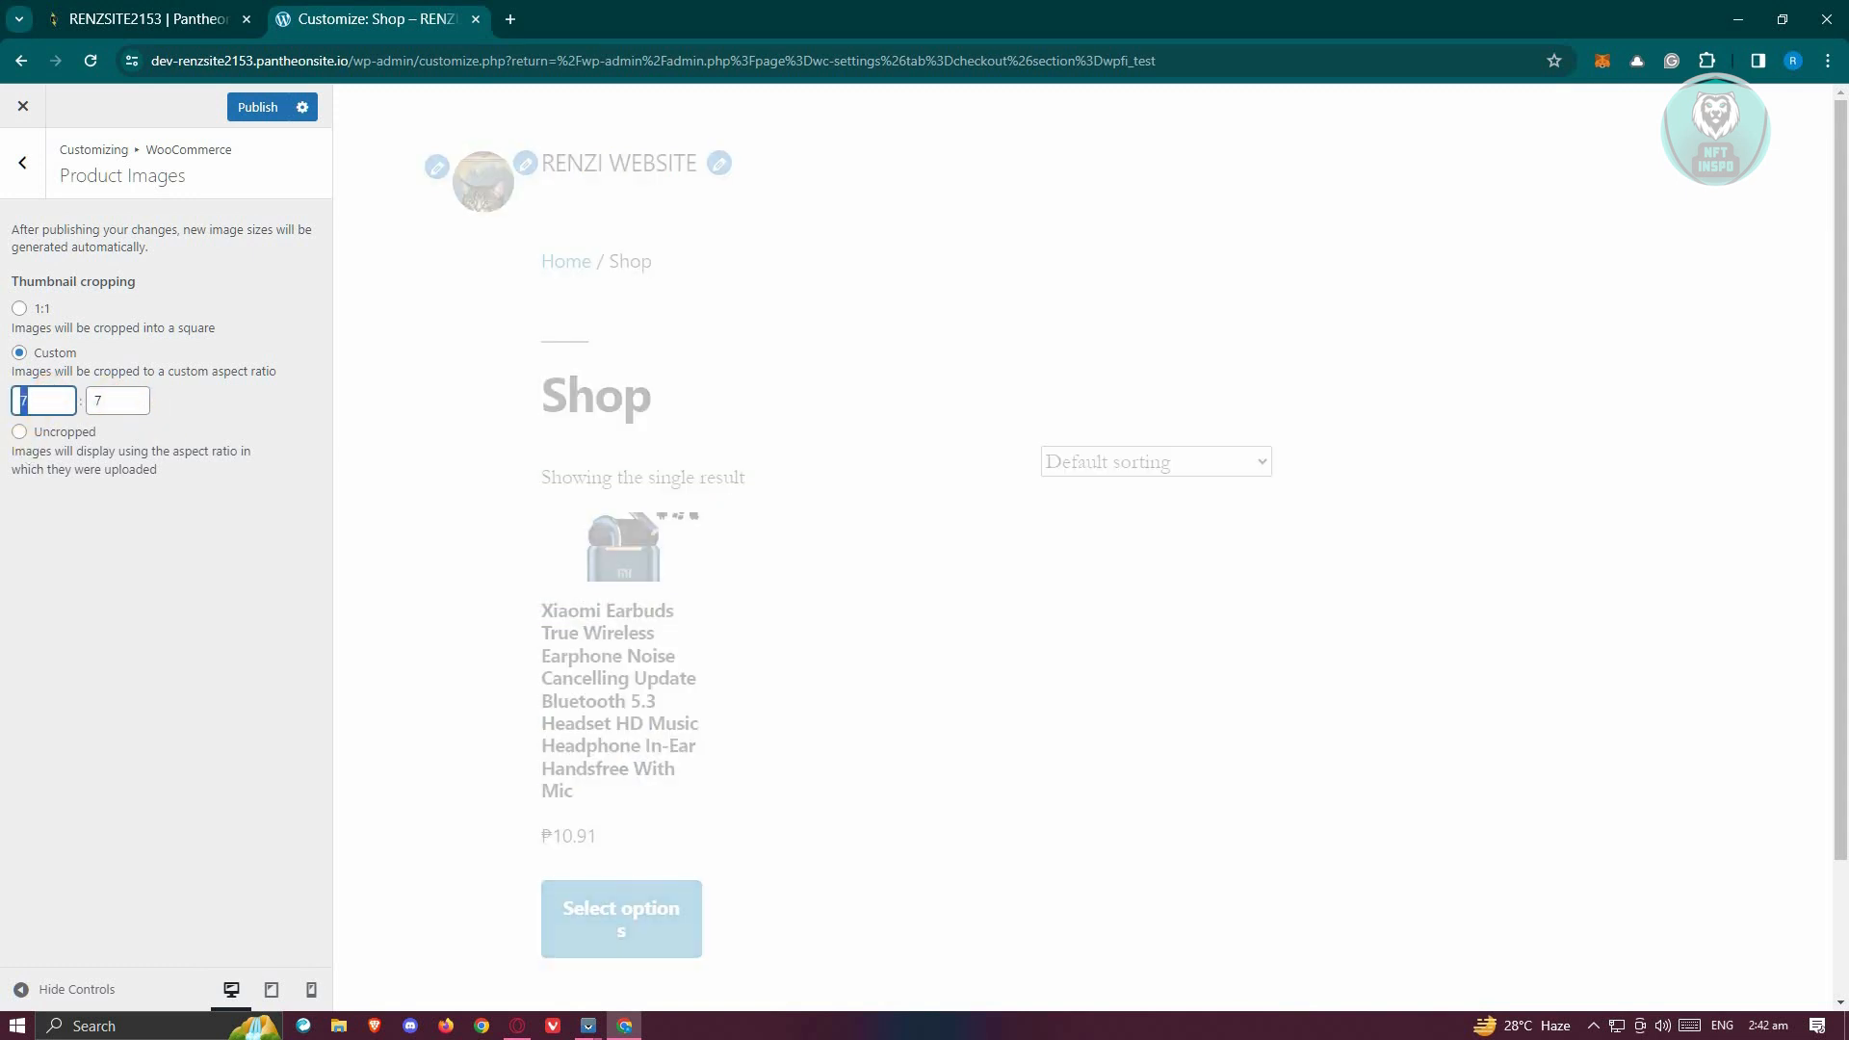
type("3")
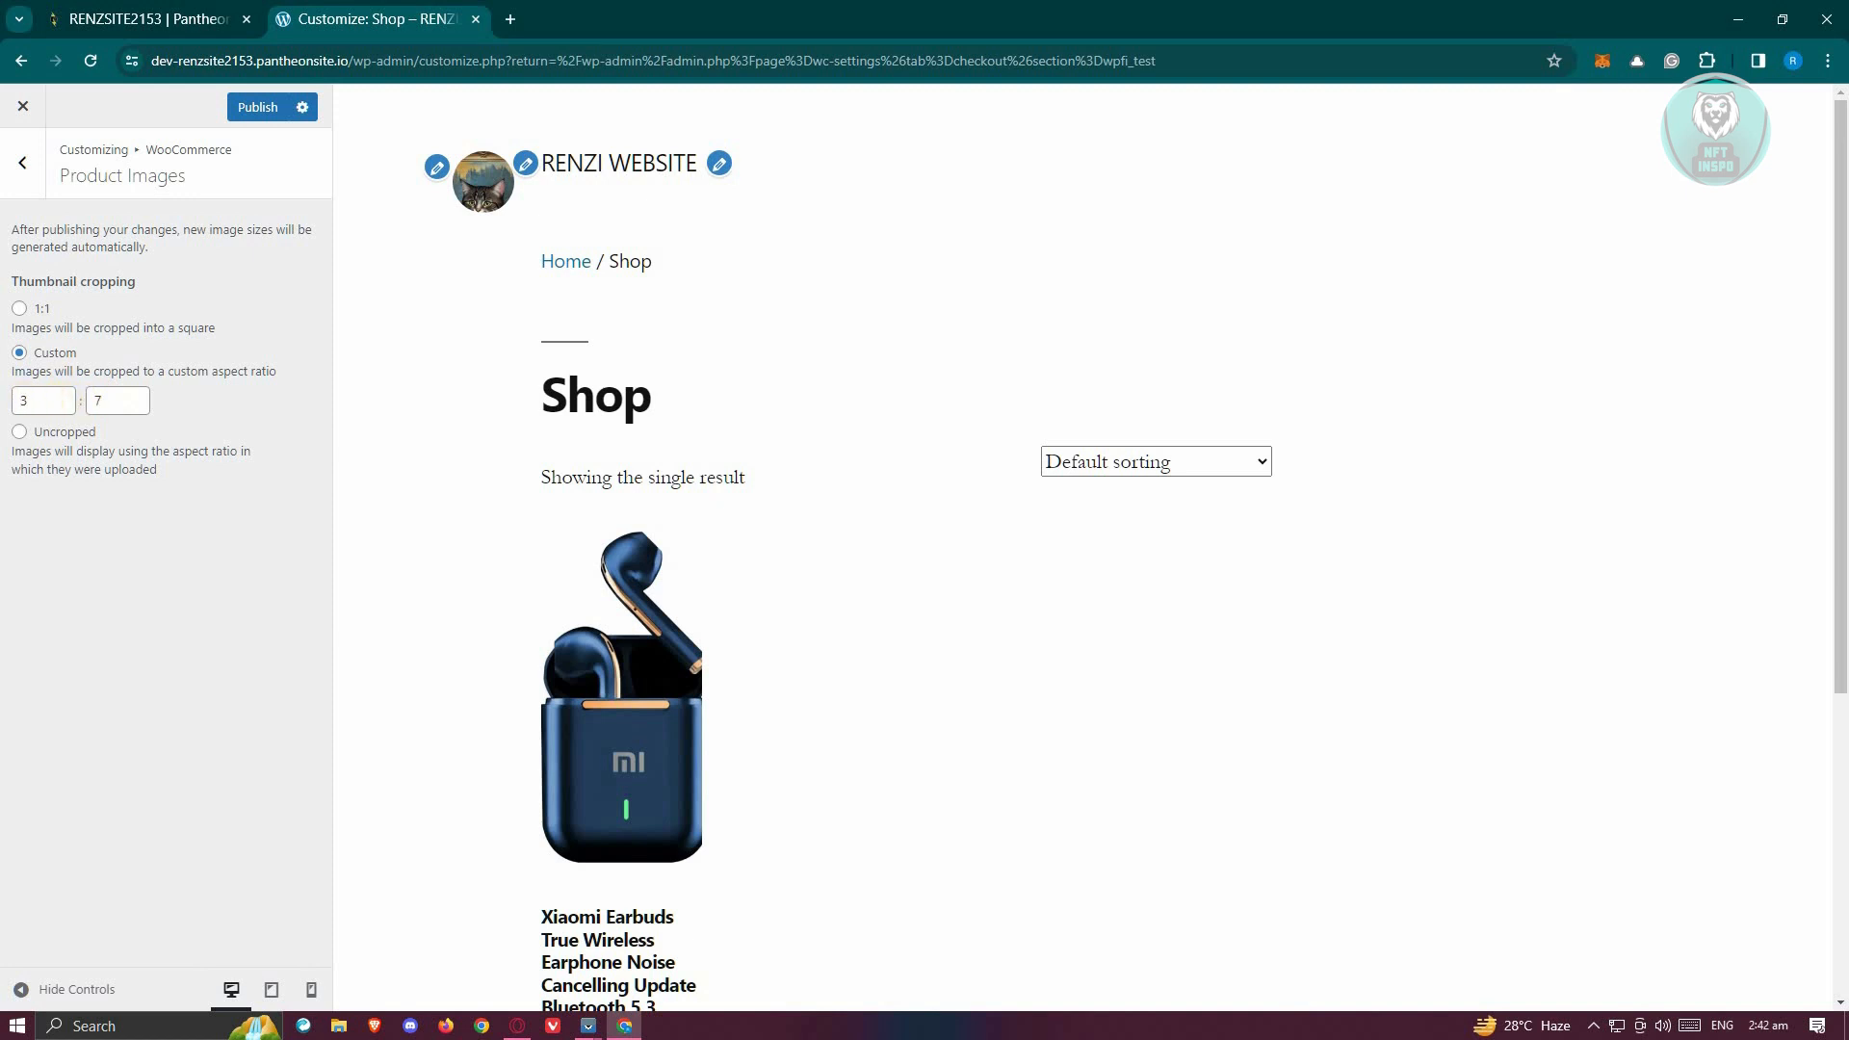
type("7")
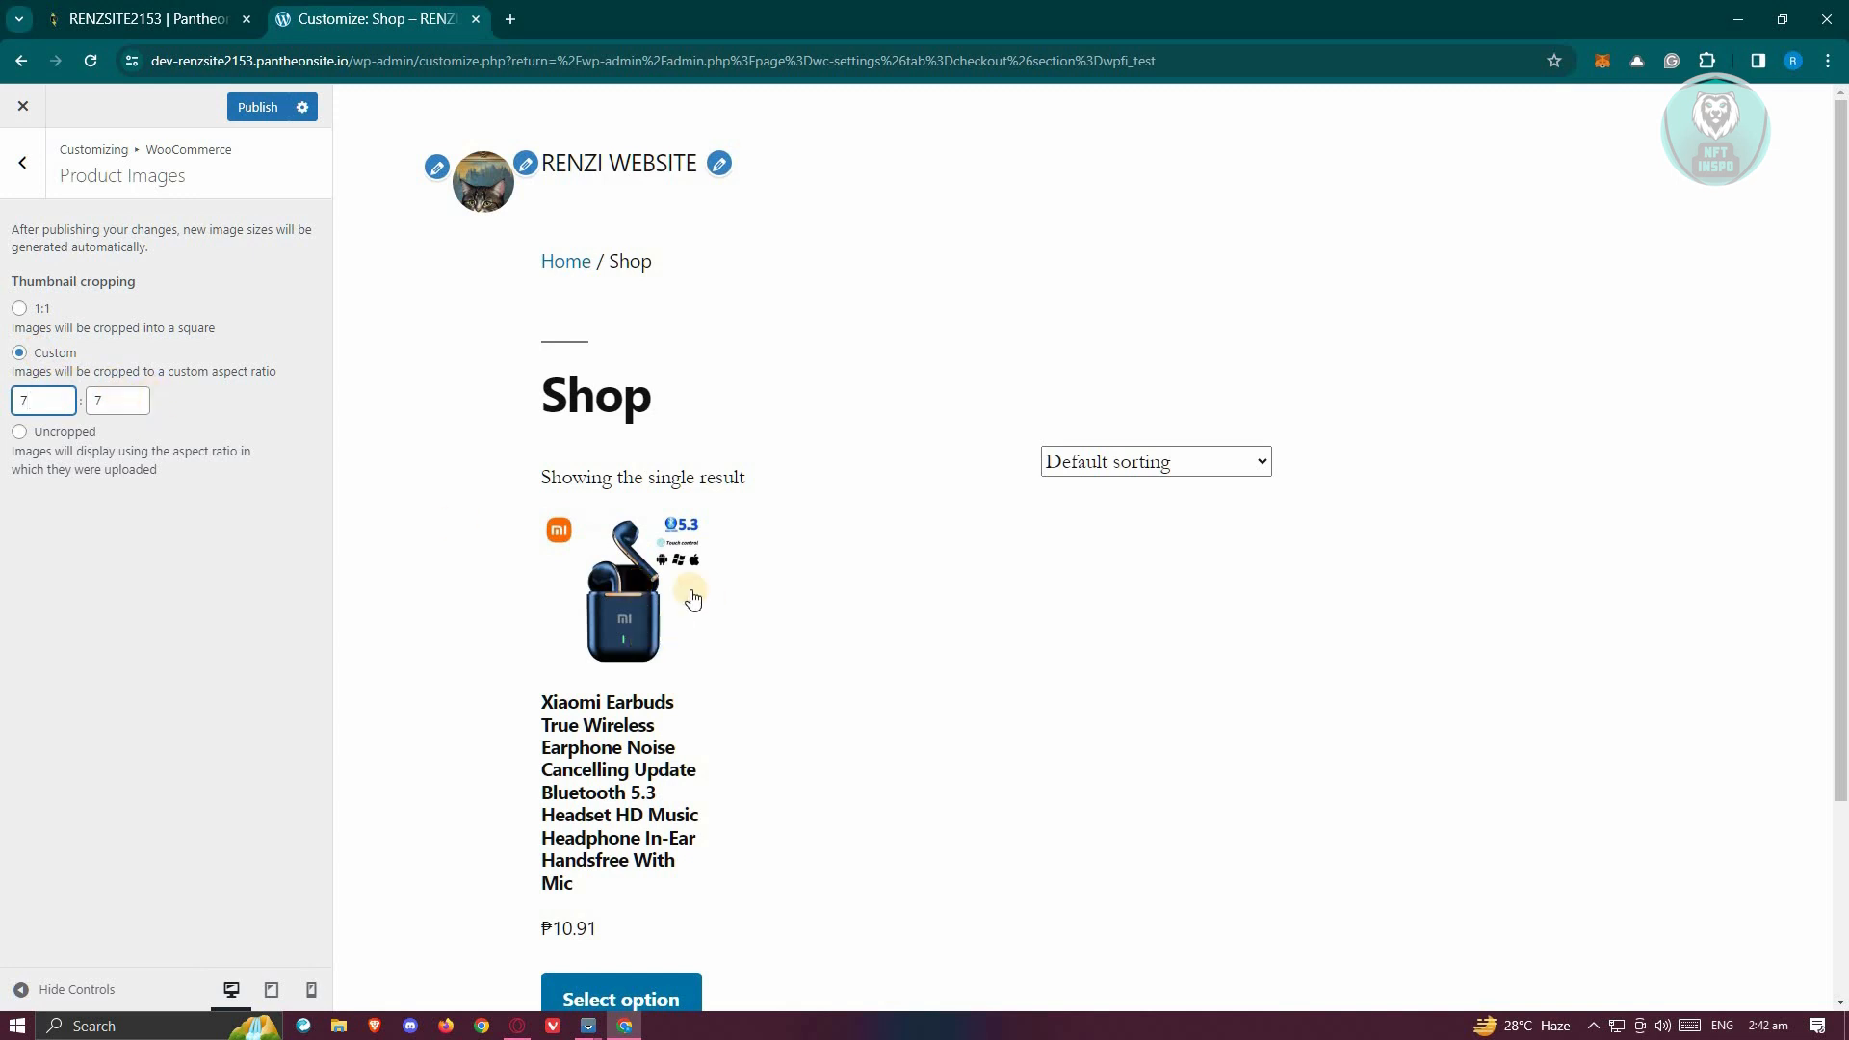
mouse_move(746, 501)
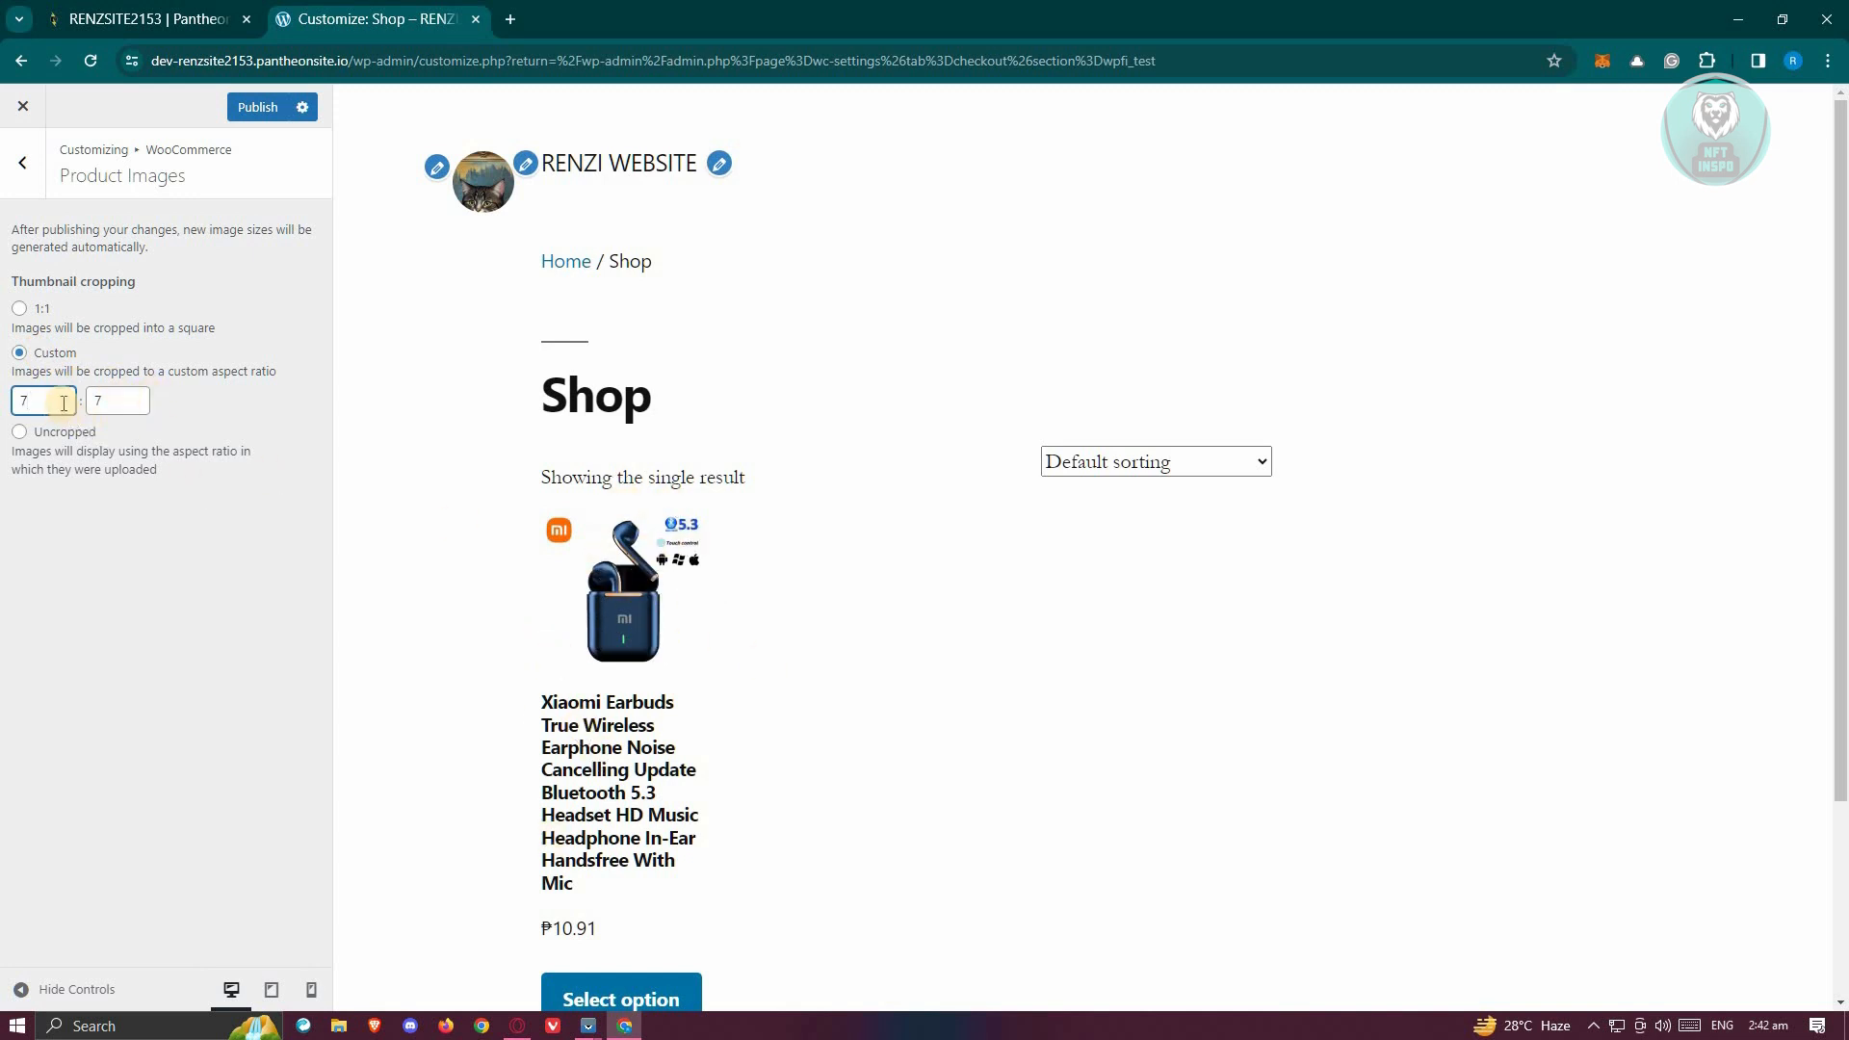
Set thumbnail cropping to Uncropped so product images keep their original aspect ratio.
triple_click(44, 401)
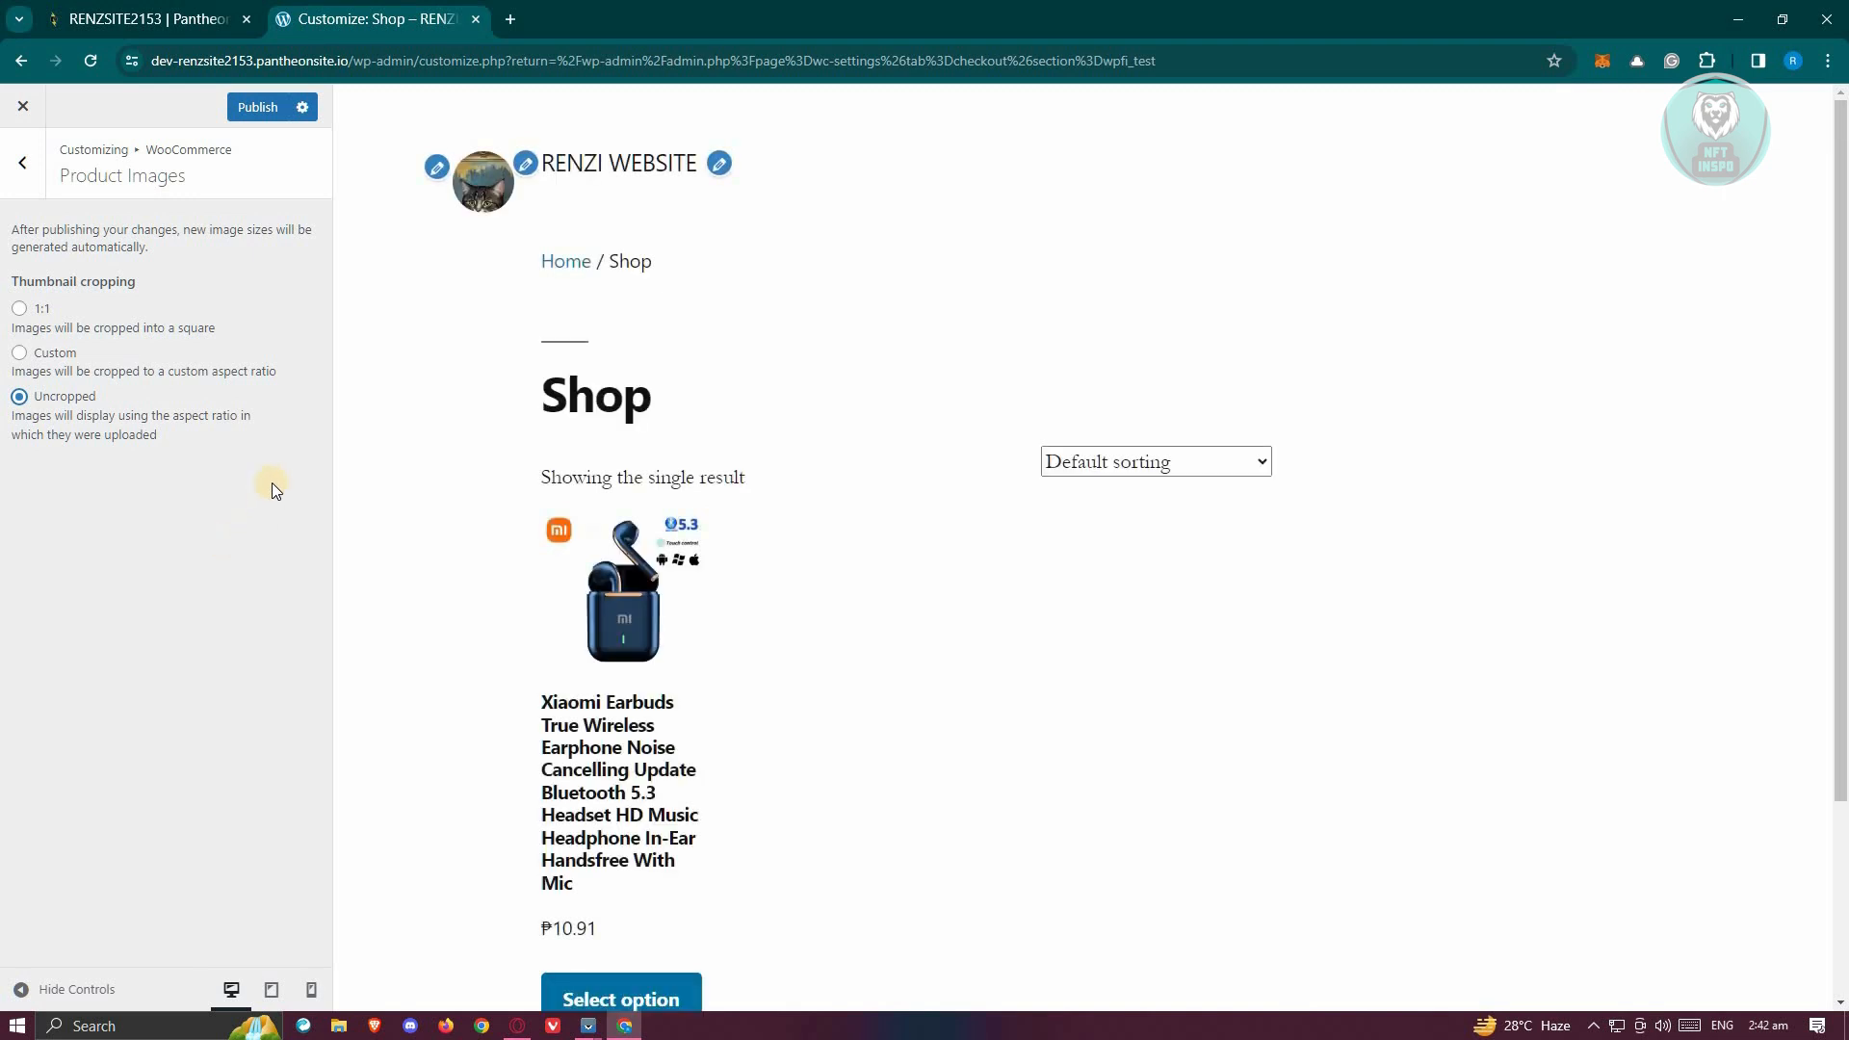
mouse_move(318, 528)
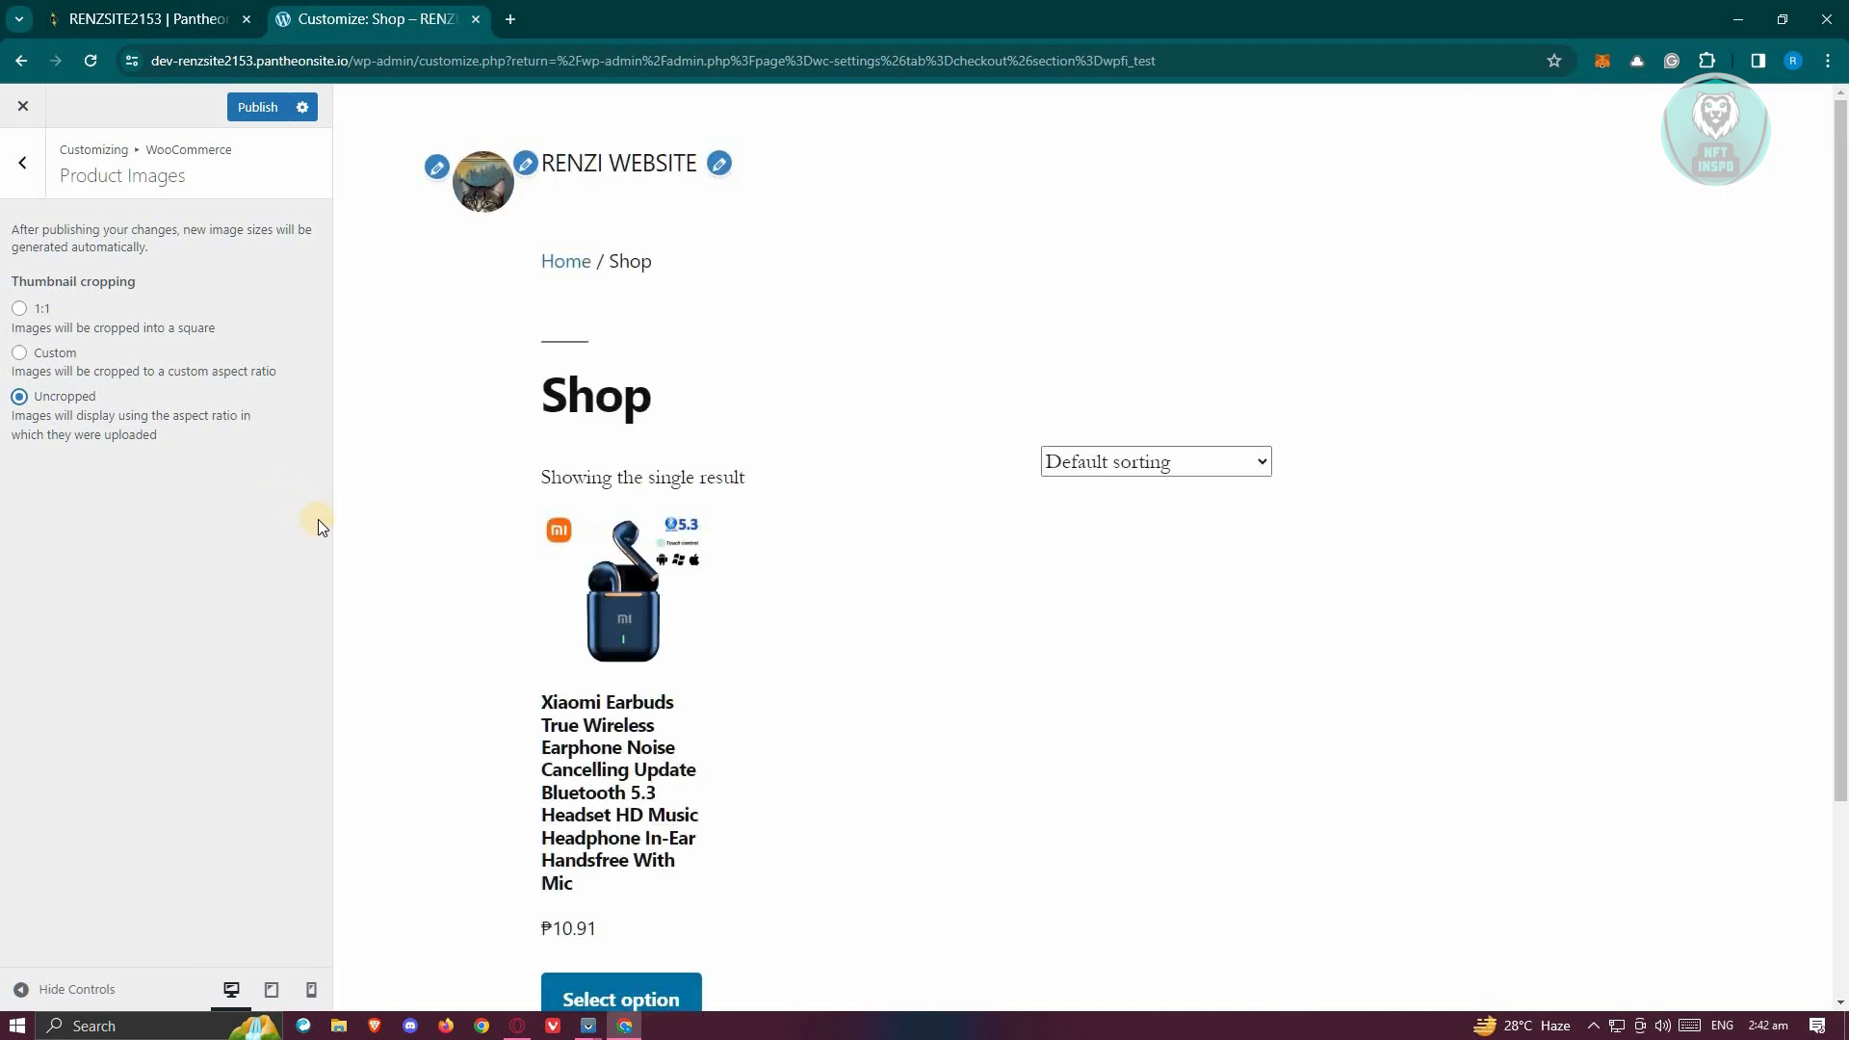
mouse_move(430, 580)
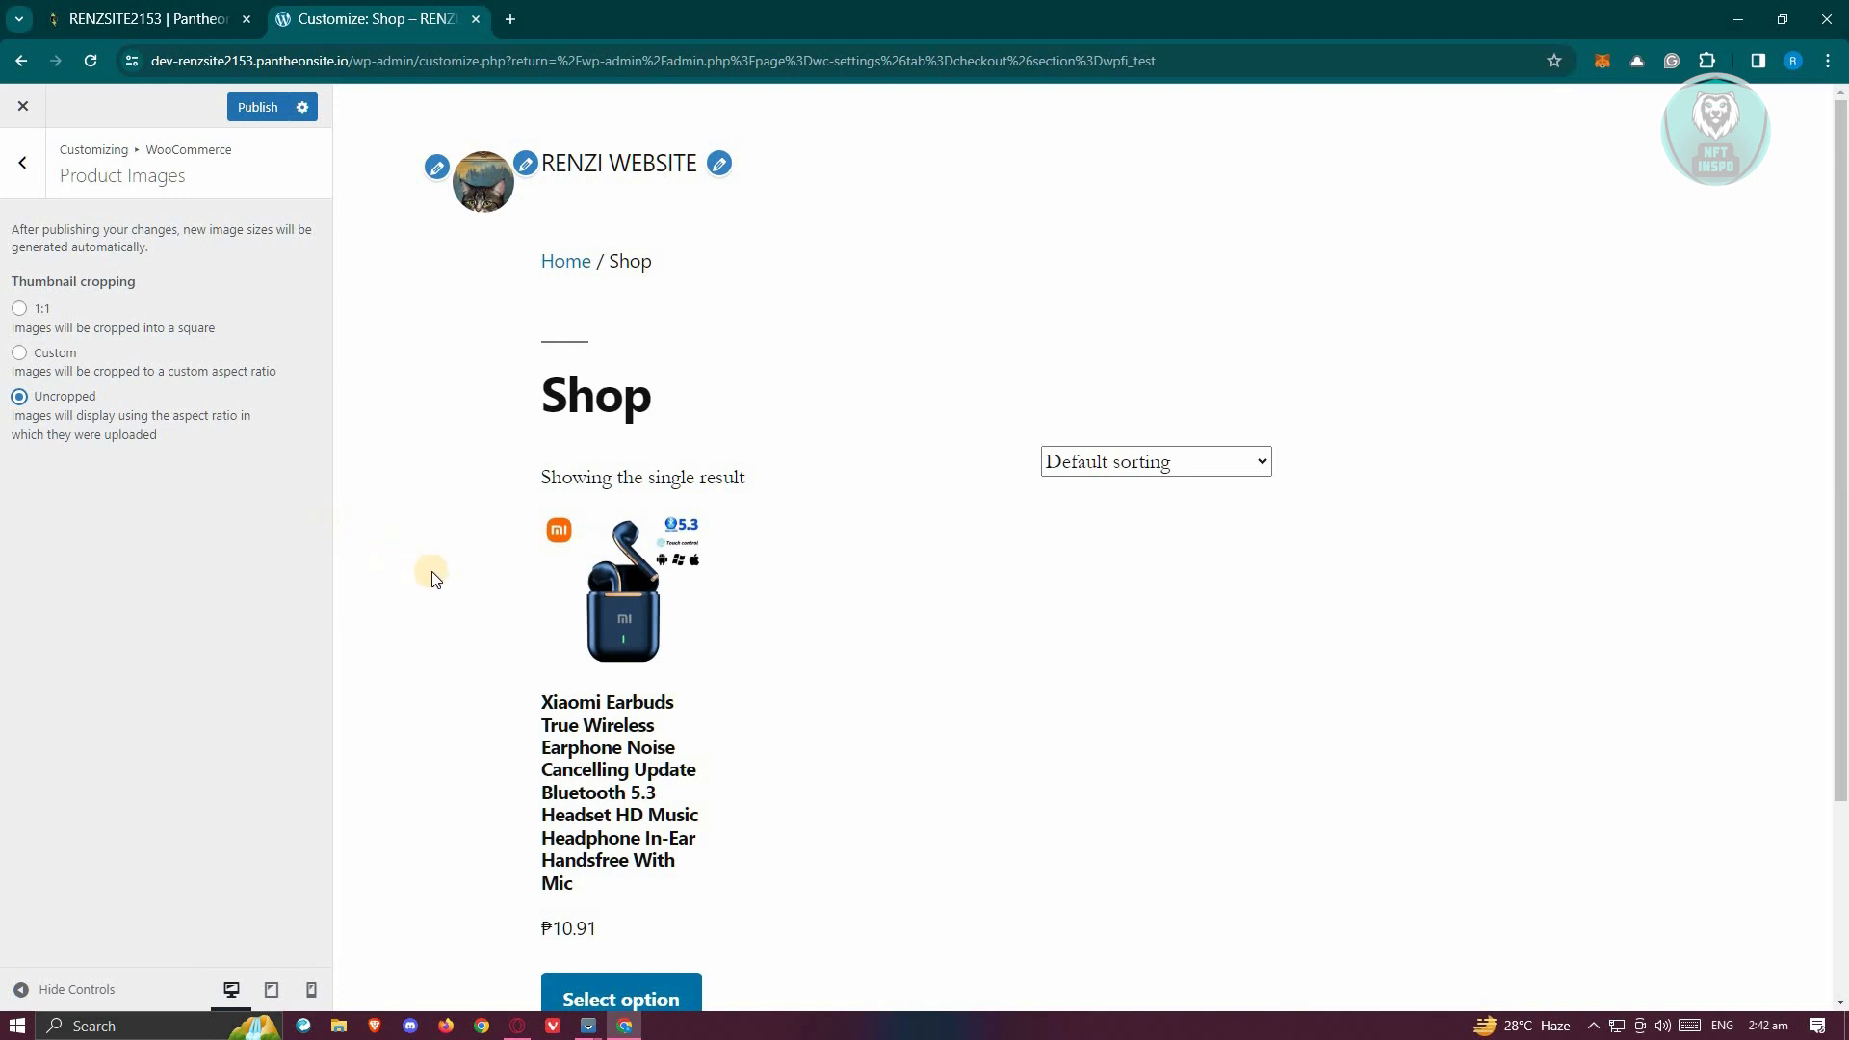
mouse_move(672, 603)
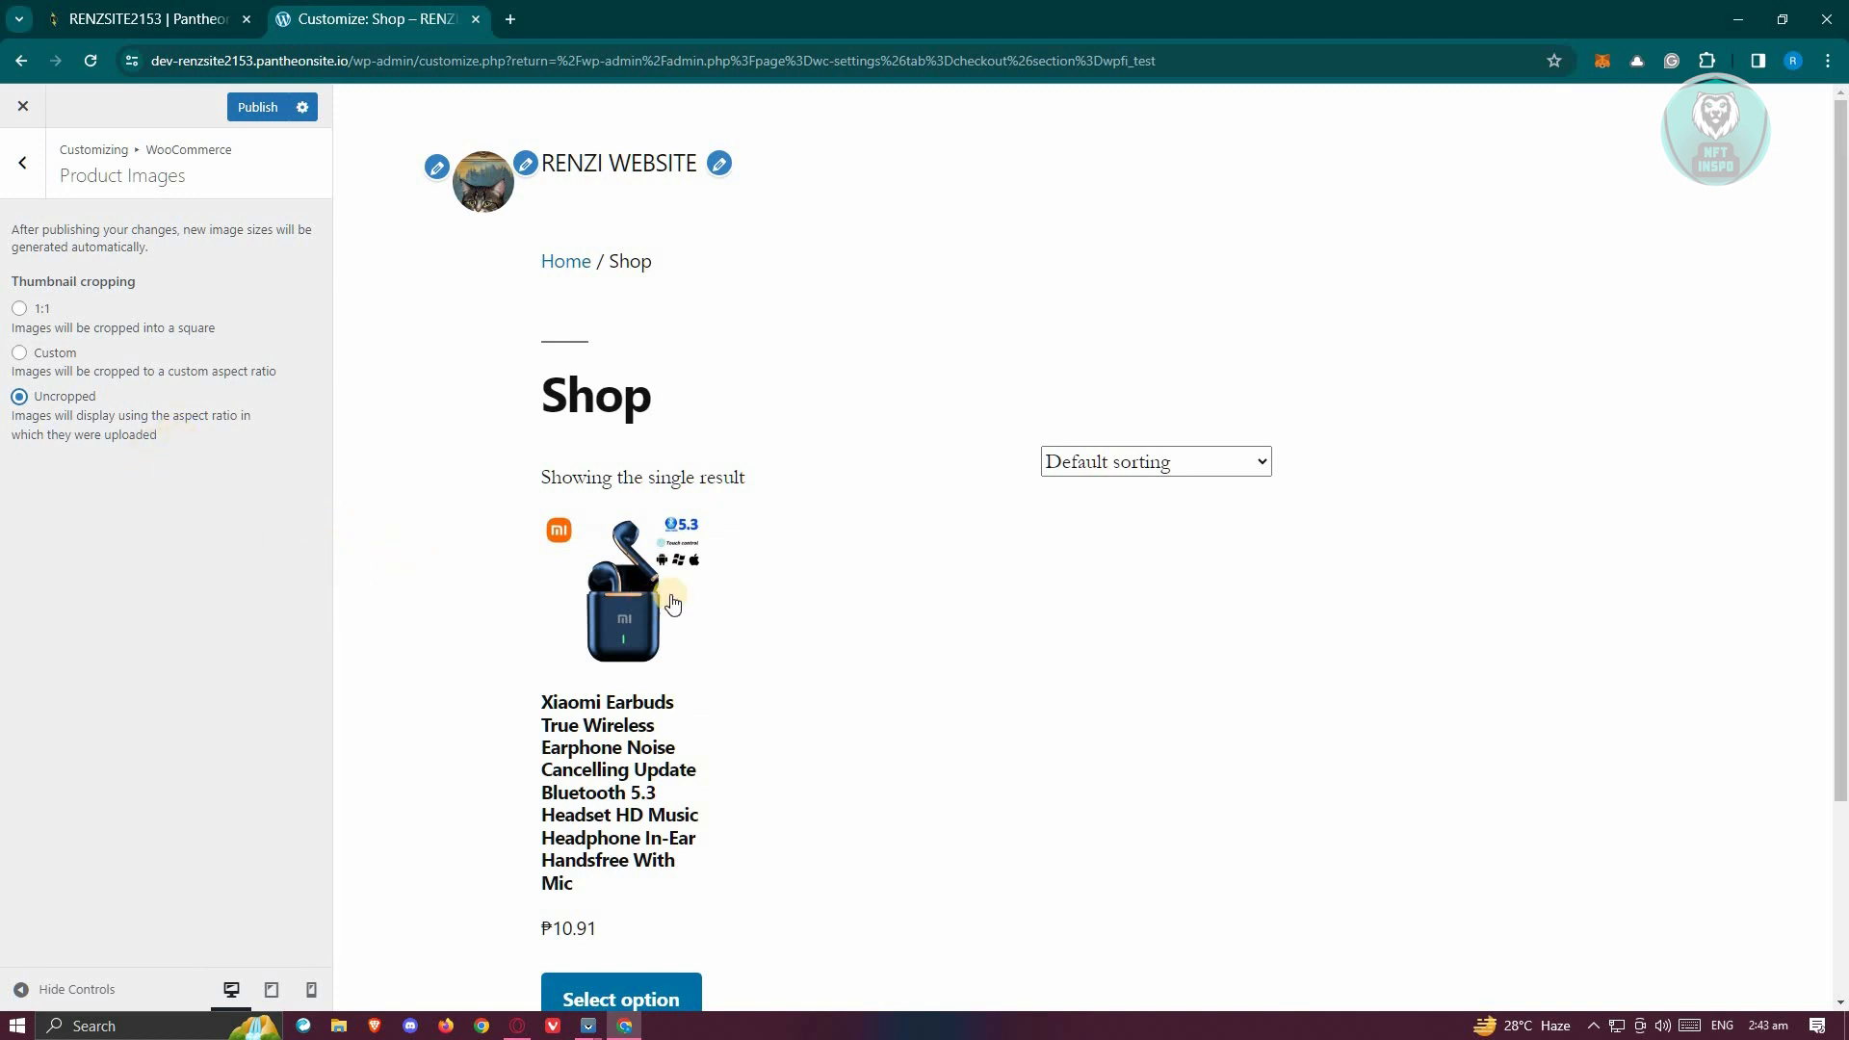
mouse_move(634, 538)
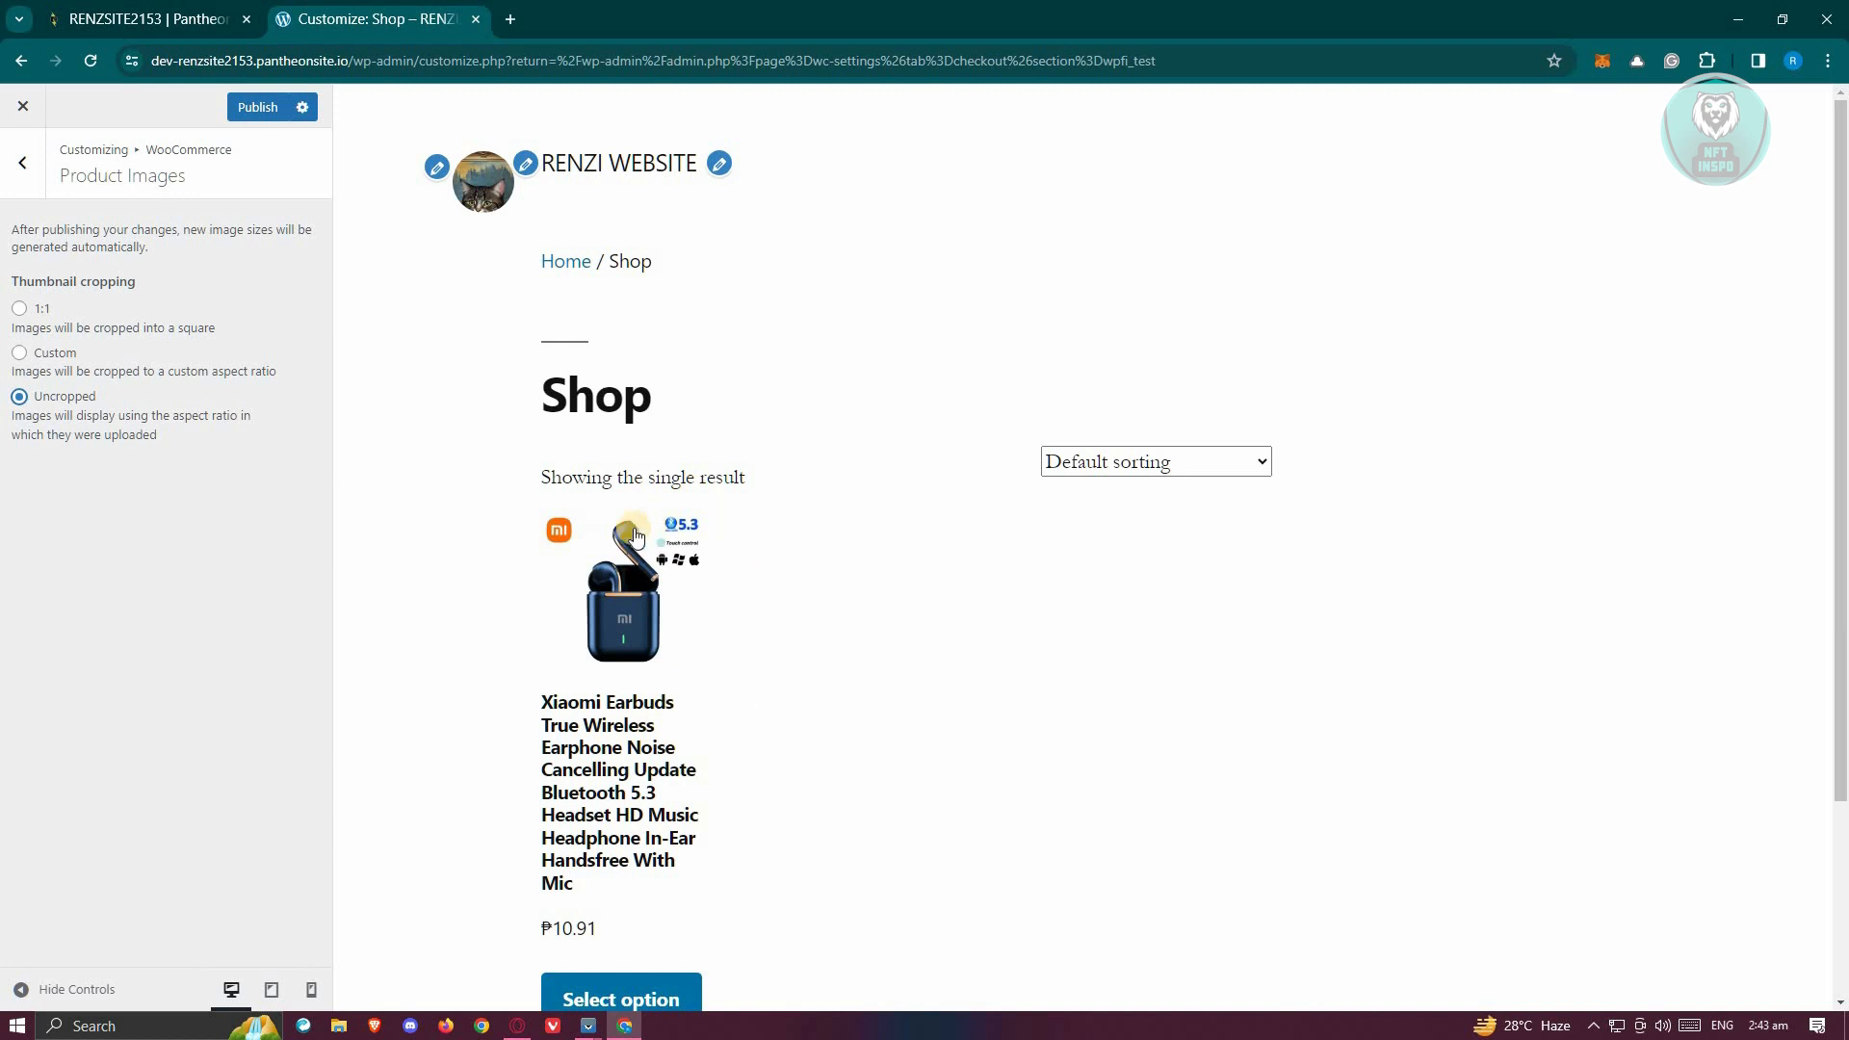